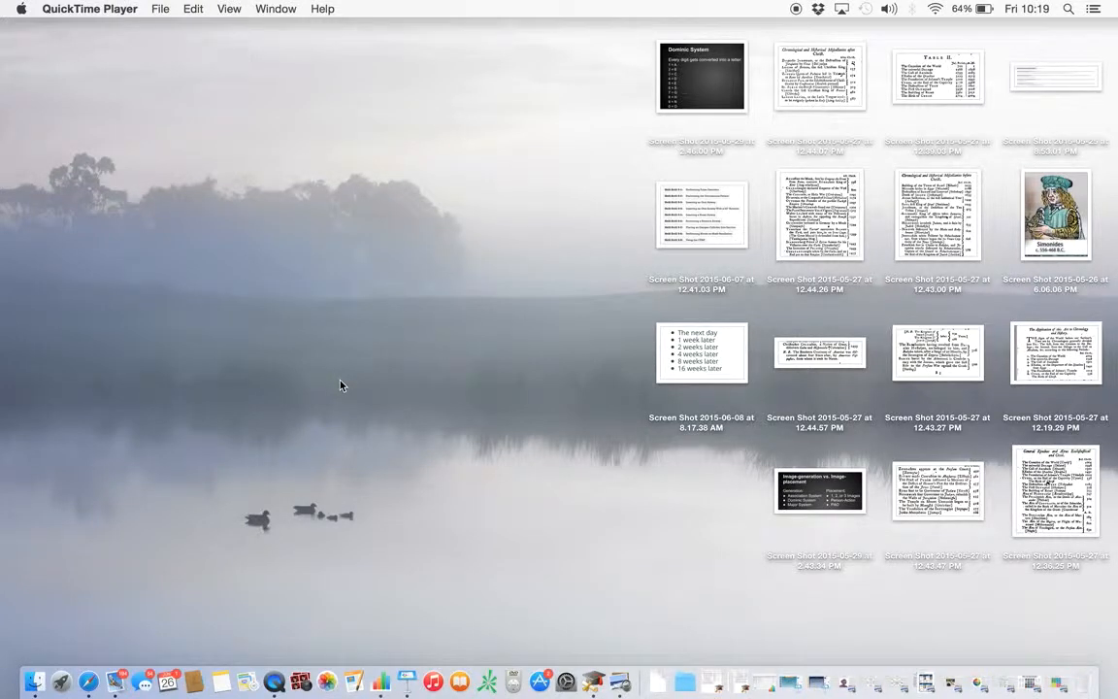
{"action": "mouse_move", "coordinate": [916, 540]}
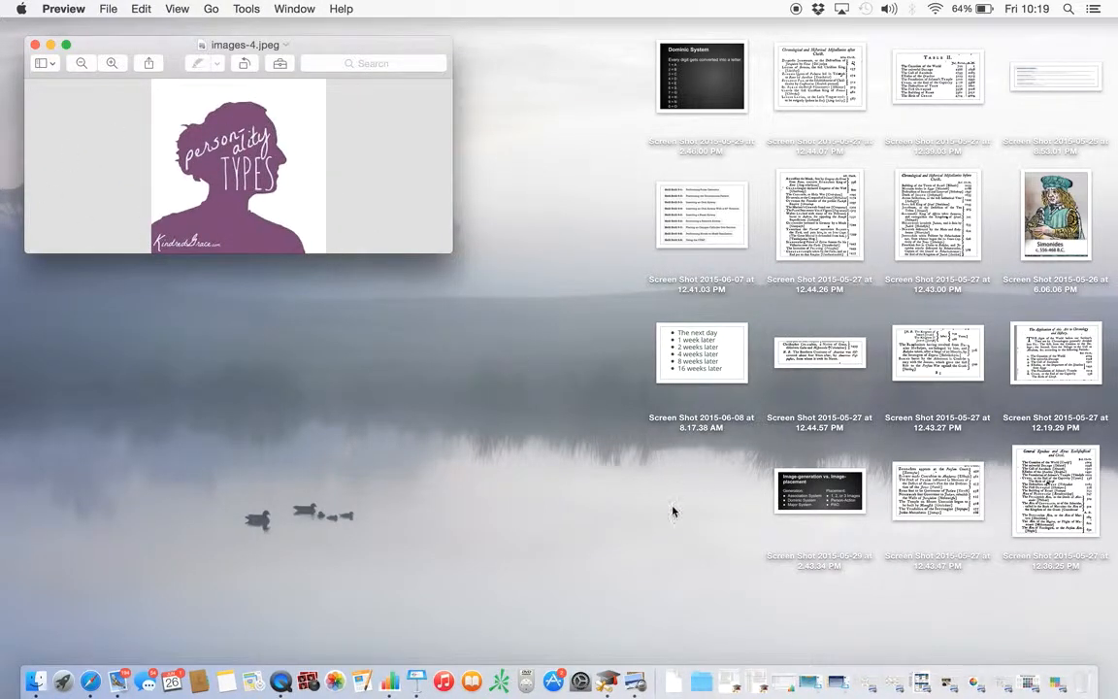
{"action": "mouse_move", "coordinate": [794, 538]}
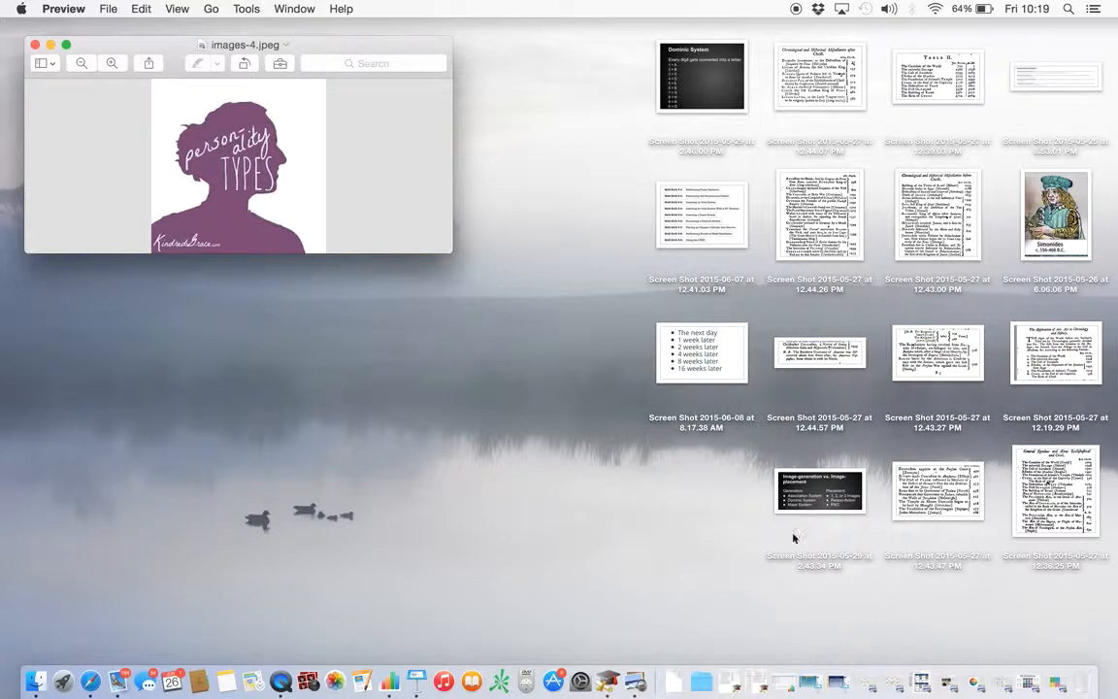
{"action": "mouse_move", "coordinate": [811, 683]}
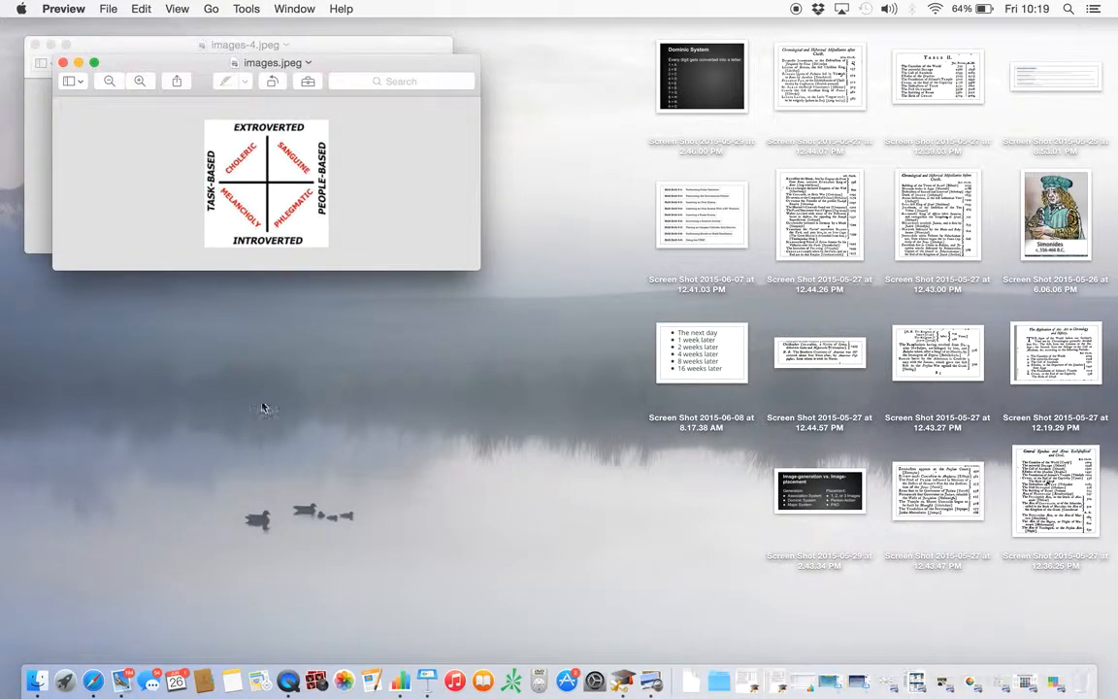
{"action": "mouse_move", "coordinate": [451, 358]}
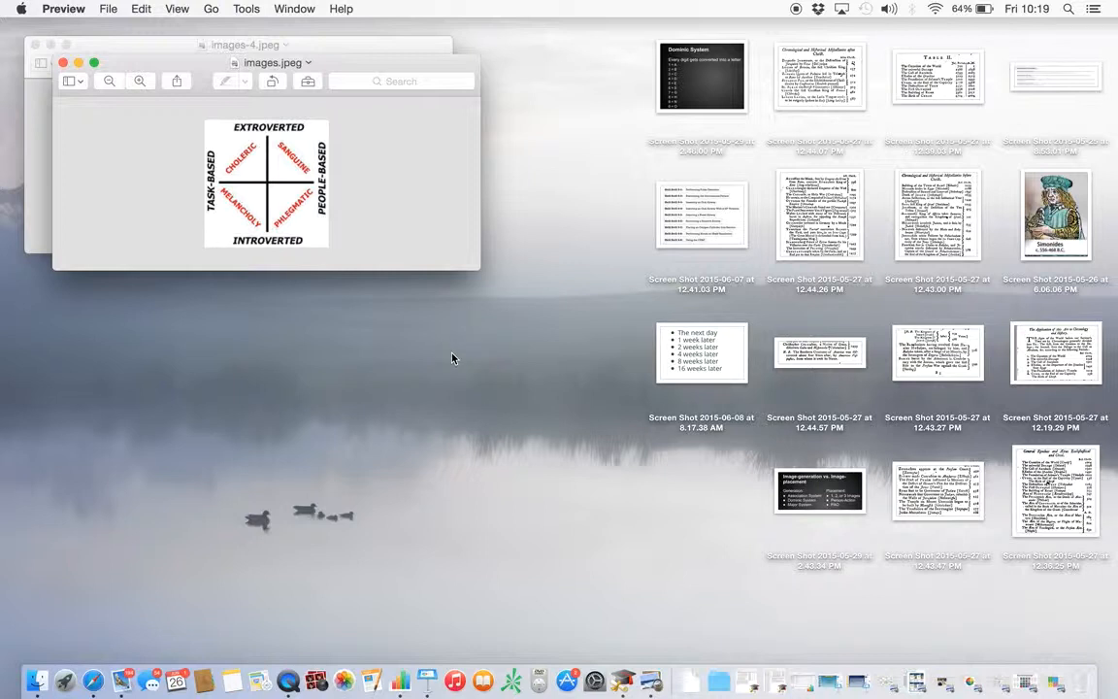
{"action": "mouse_move", "coordinate": [344, 433]}
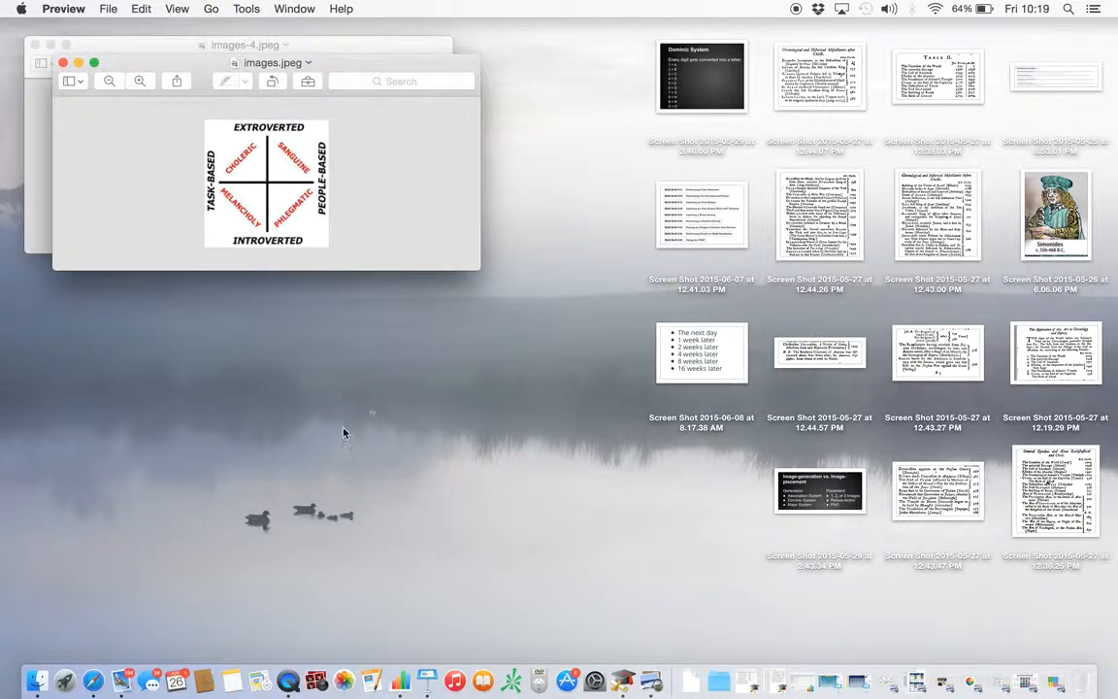
{"action": "mouse_move", "coordinate": [293, 473]}
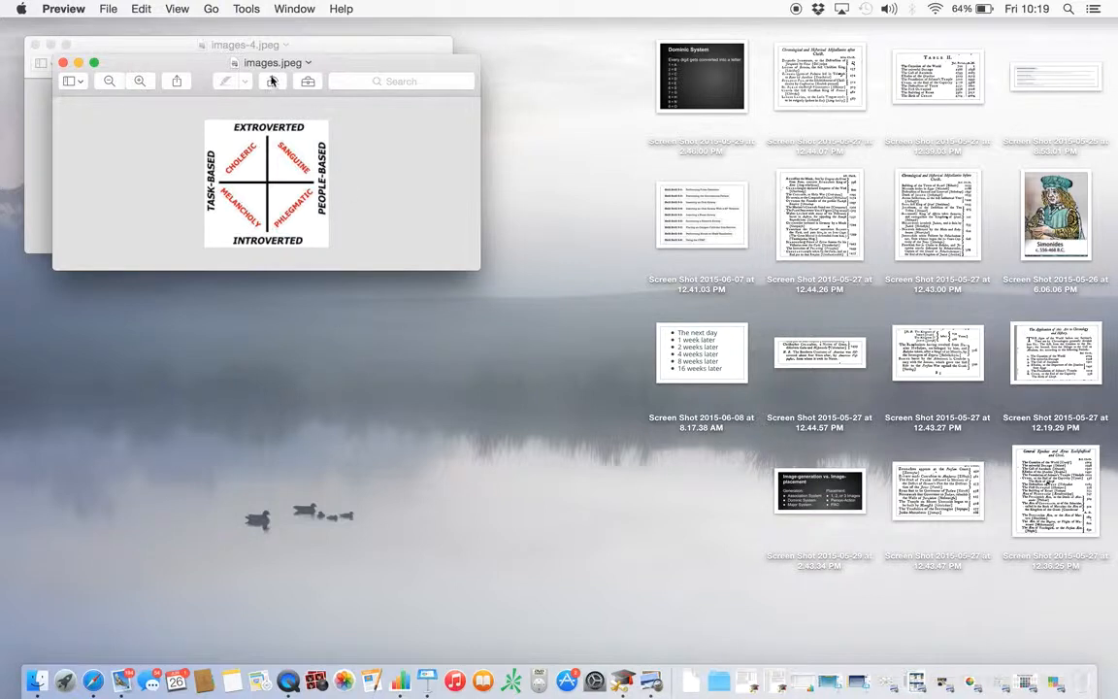
{"action": "mouse_move", "coordinate": [249, 171]}
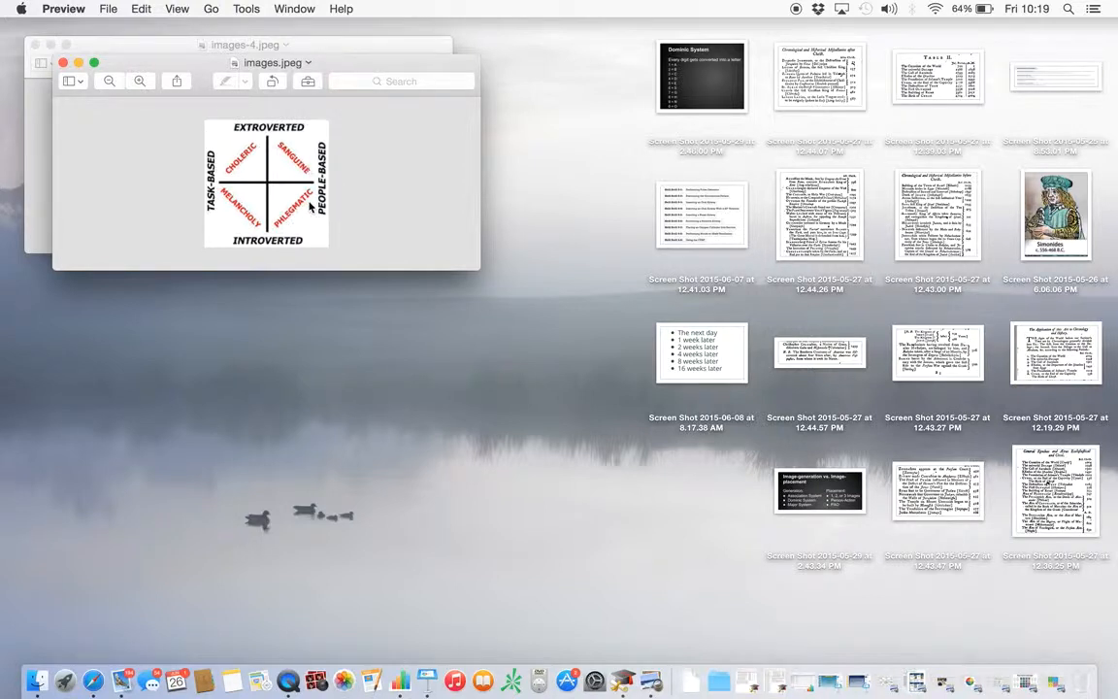
{"action": "mouse_move", "coordinate": [223, 192]}
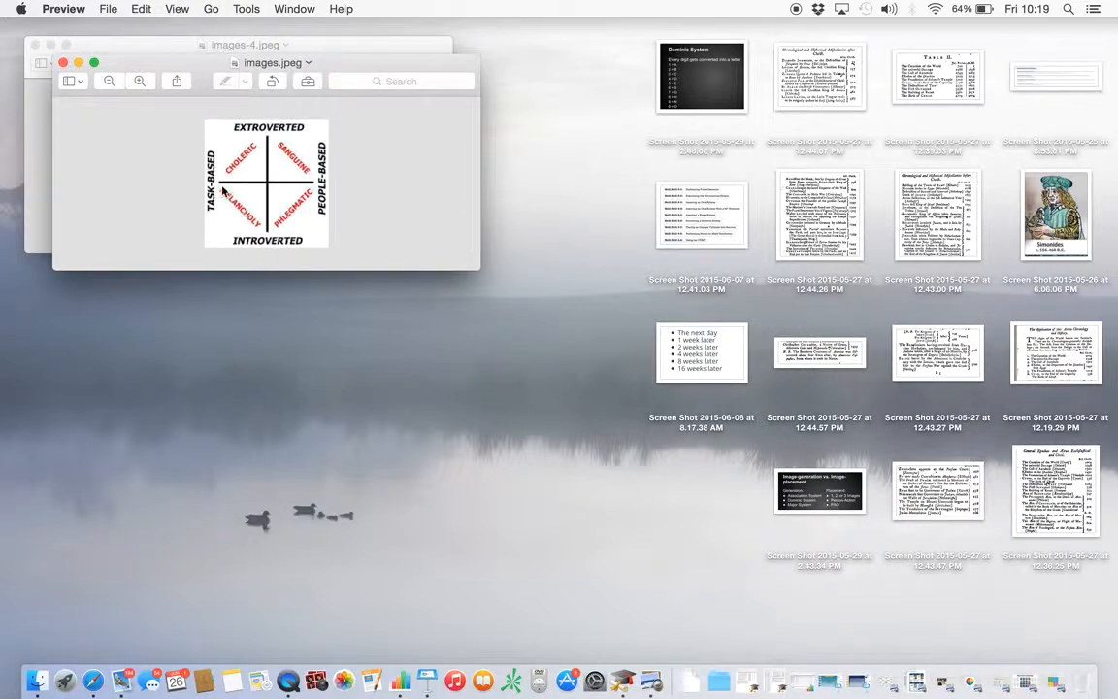
{"action": "mouse_move", "coordinate": [240, 214]}
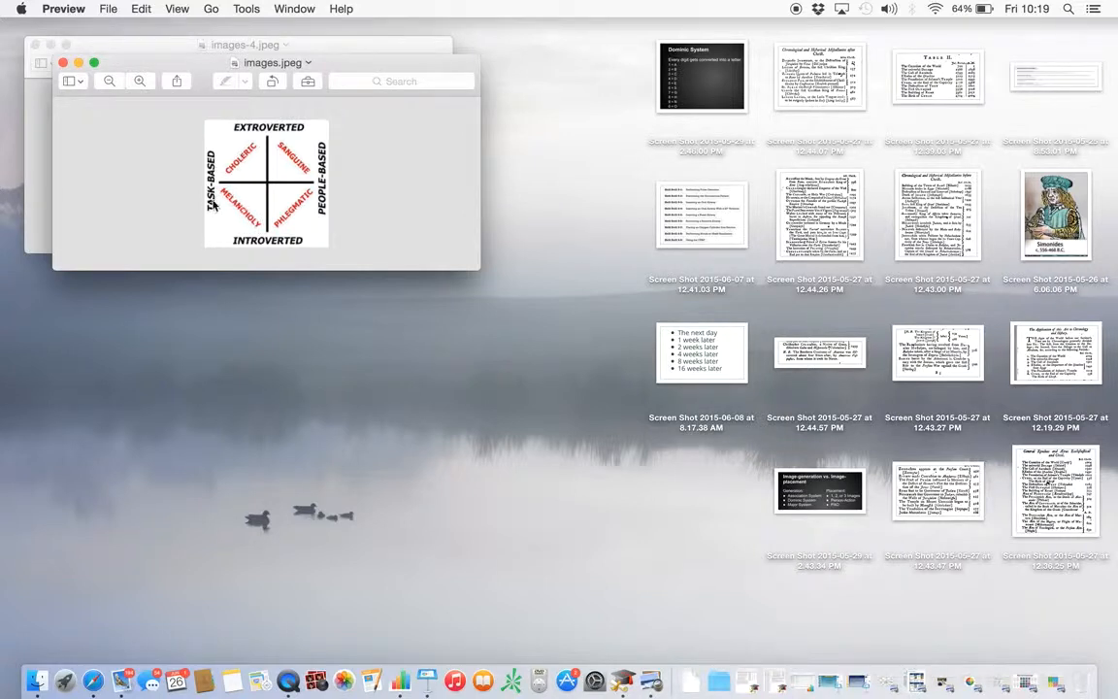
{"action": "mouse_move", "coordinate": [330, 175]}
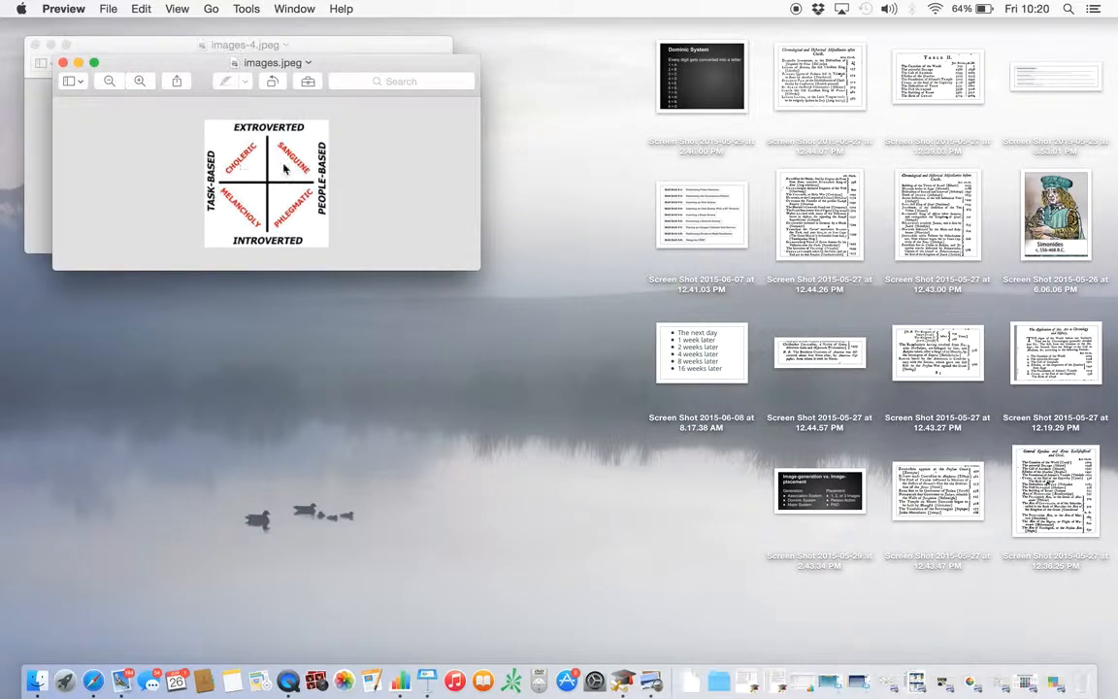
{"action": "mouse_move", "coordinate": [280, 132]}
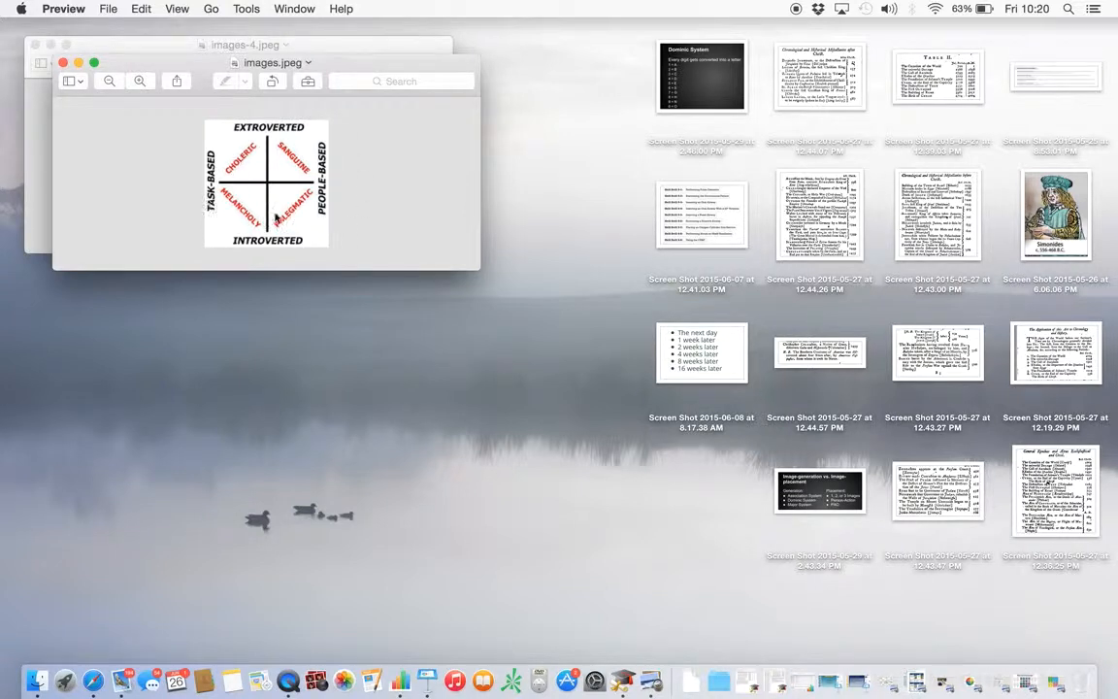
{"action": "mouse_move", "coordinate": [760, 537]}
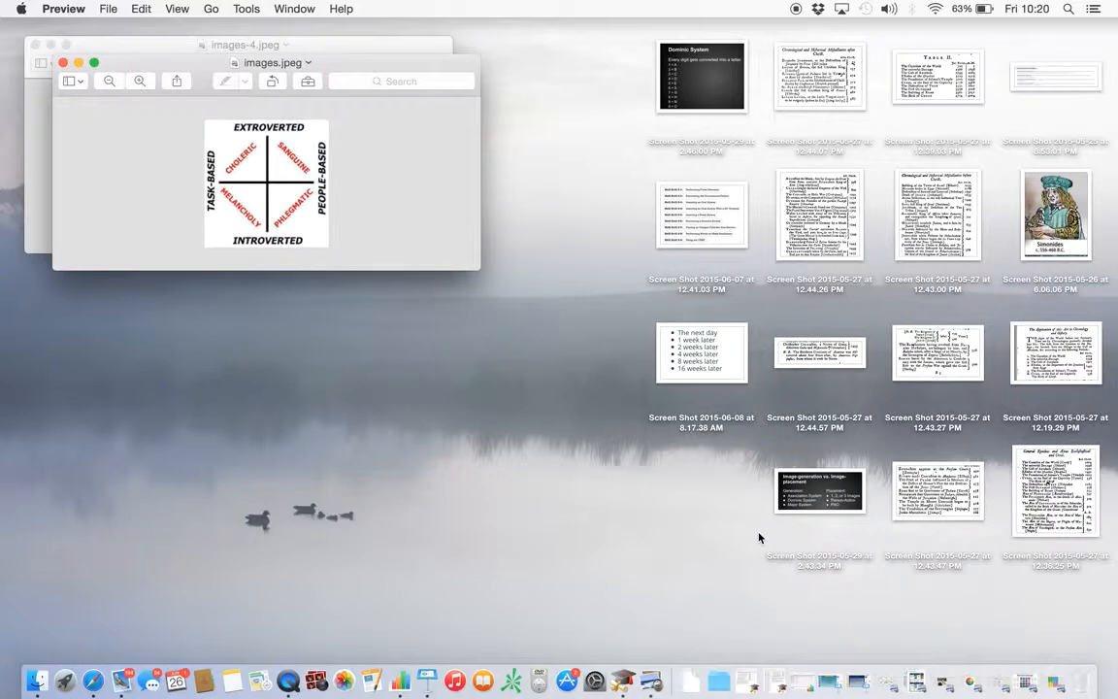
{"action": "mouse_move", "coordinate": [885, 683]}
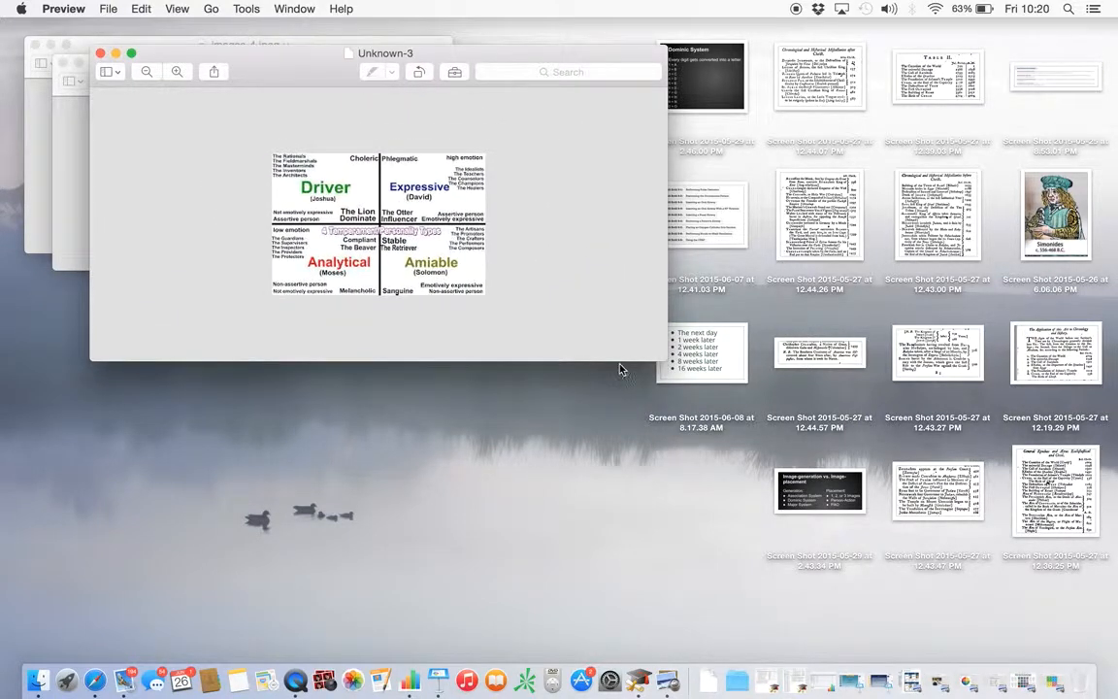
Resize the Unknown-3 social styles chart window to fit closely around the chart.
{"action": "left_click_drag", "start_coordinate": [668, 363], "coordinate": [601, 287]}
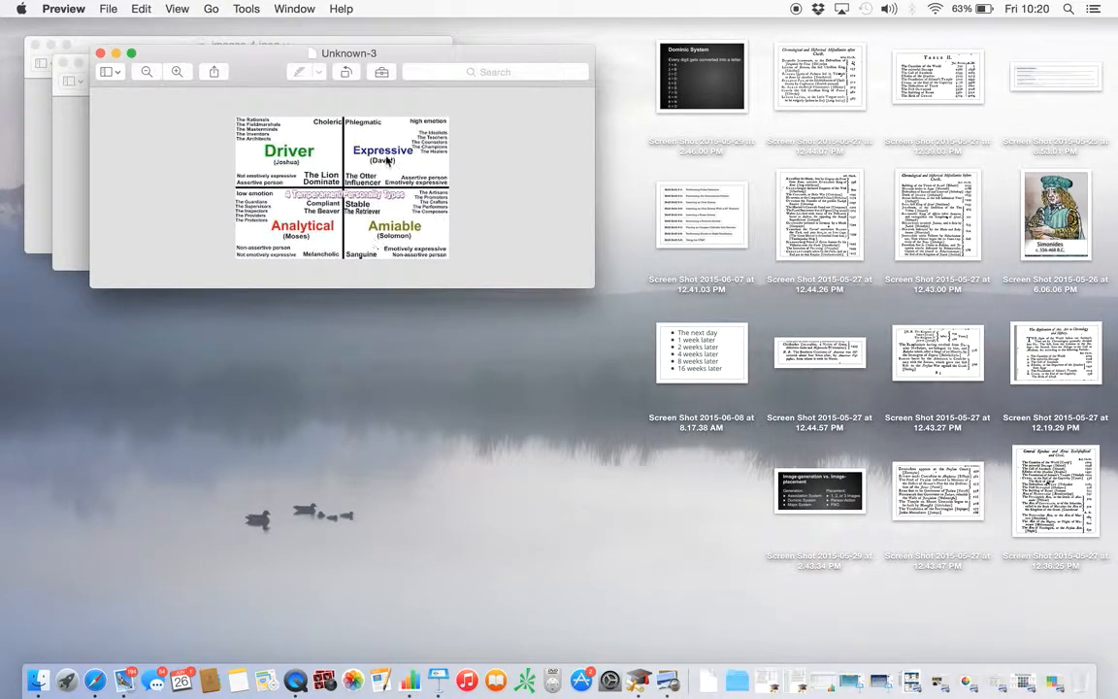
{"action": "mouse_move", "coordinate": [409, 163]}
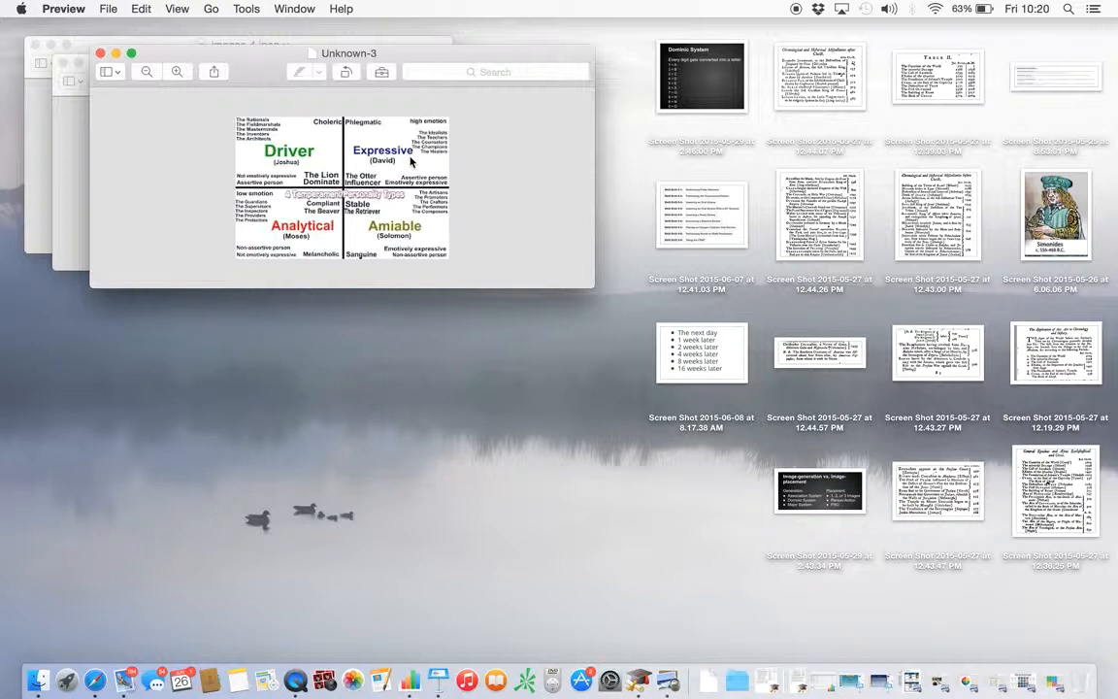
{"action": "mouse_move", "coordinate": [326, 151]}
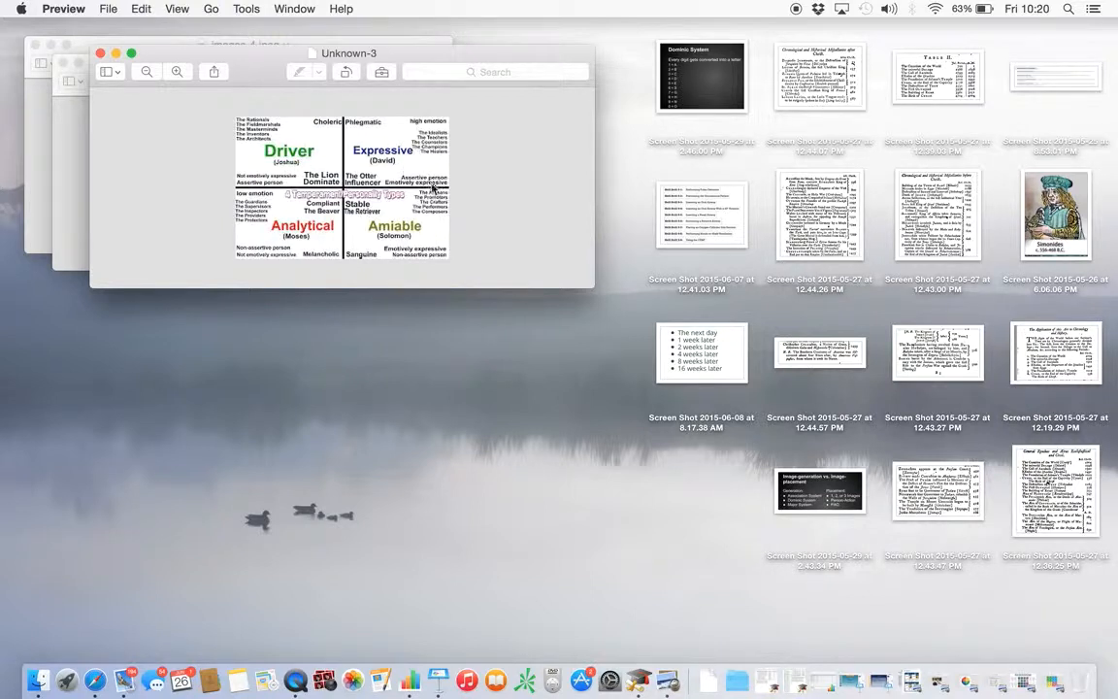
{"action": "mouse_move", "coordinate": [408, 229]}
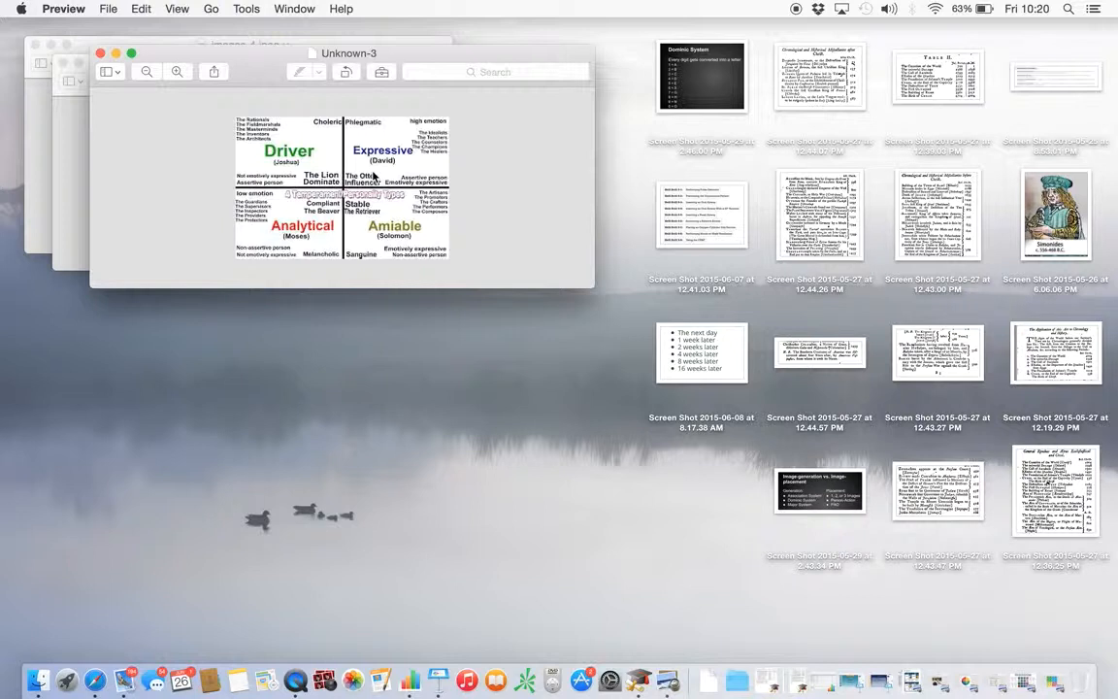
{"action": "mouse_move", "coordinate": [326, 215]}
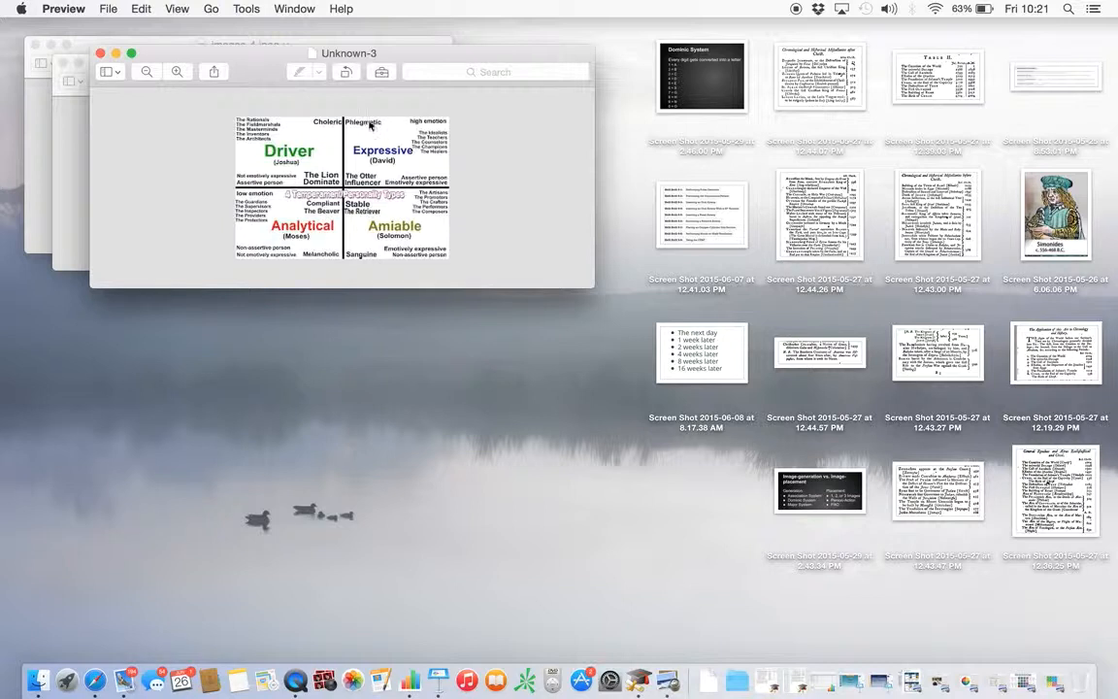
{"action": "mouse_move", "coordinate": [372, 260]}
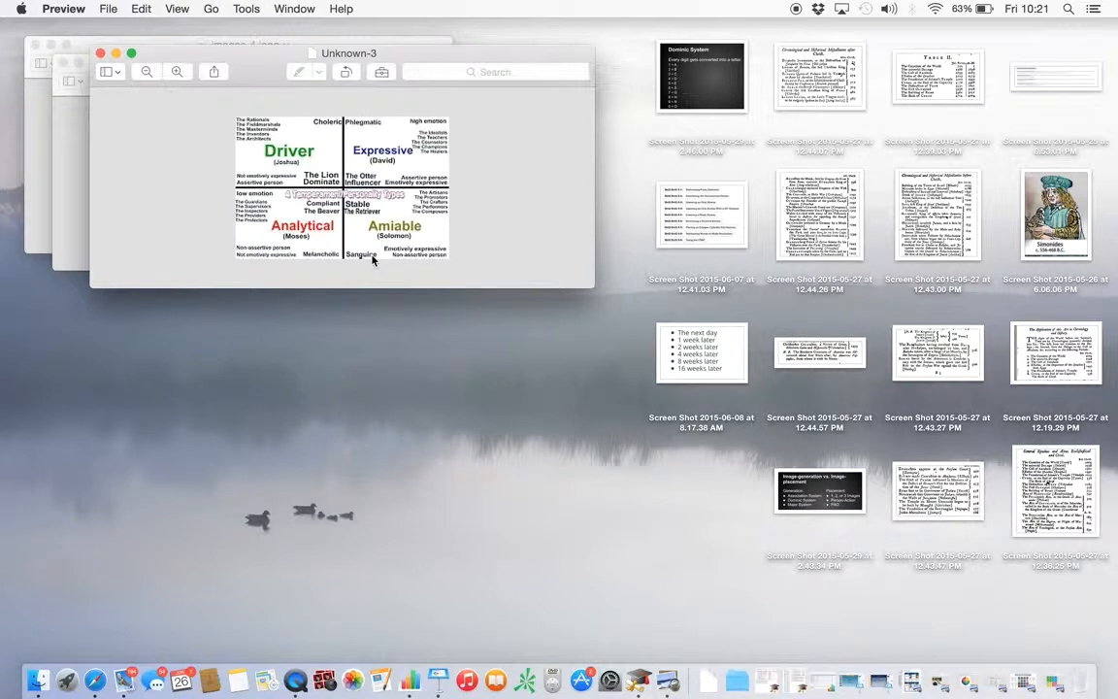
{"action": "mouse_move", "coordinate": [376, 163]}
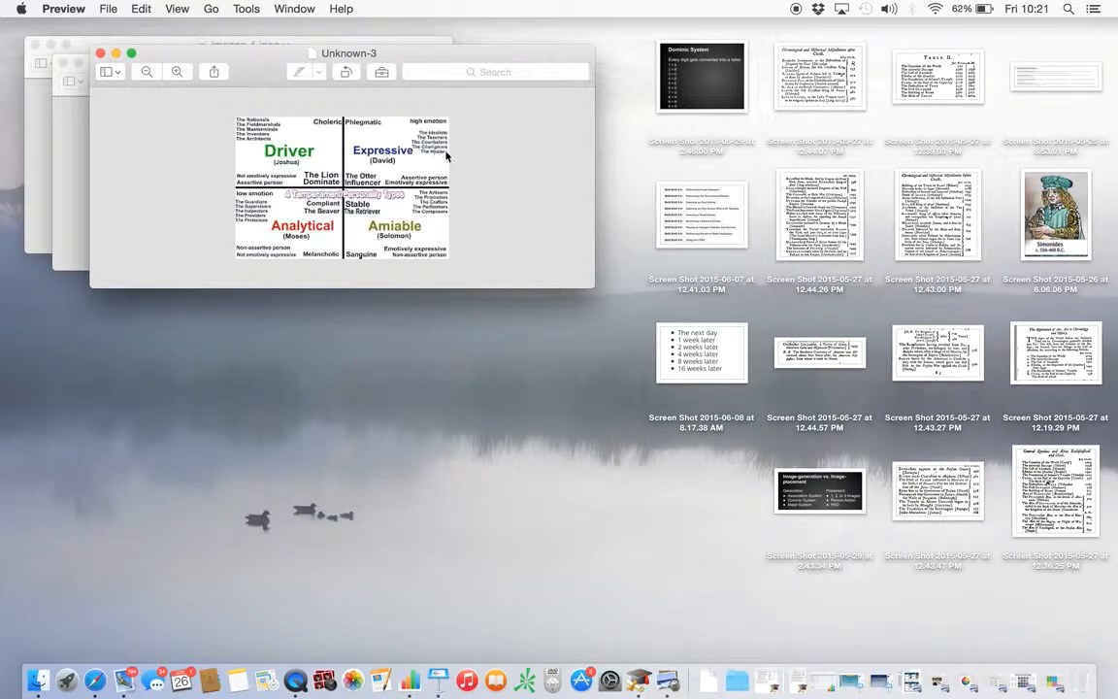
{"action": "mouse_move", "coordinate": [334, 225]}
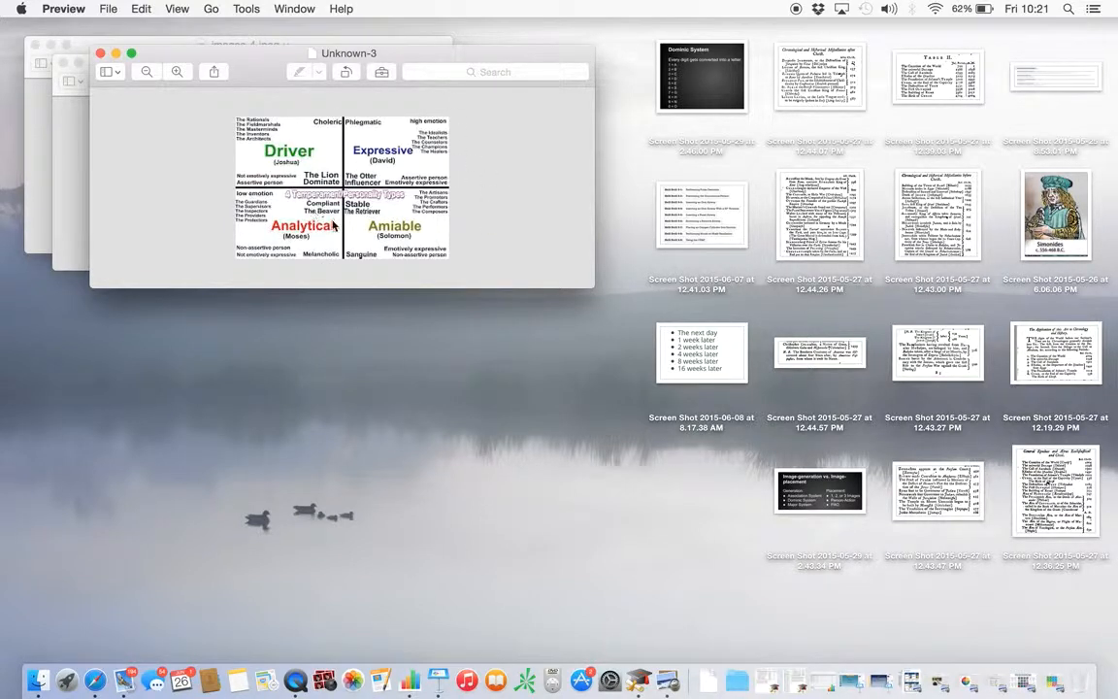
{"action": "mouse_move", "coordinate": [419, 256]}
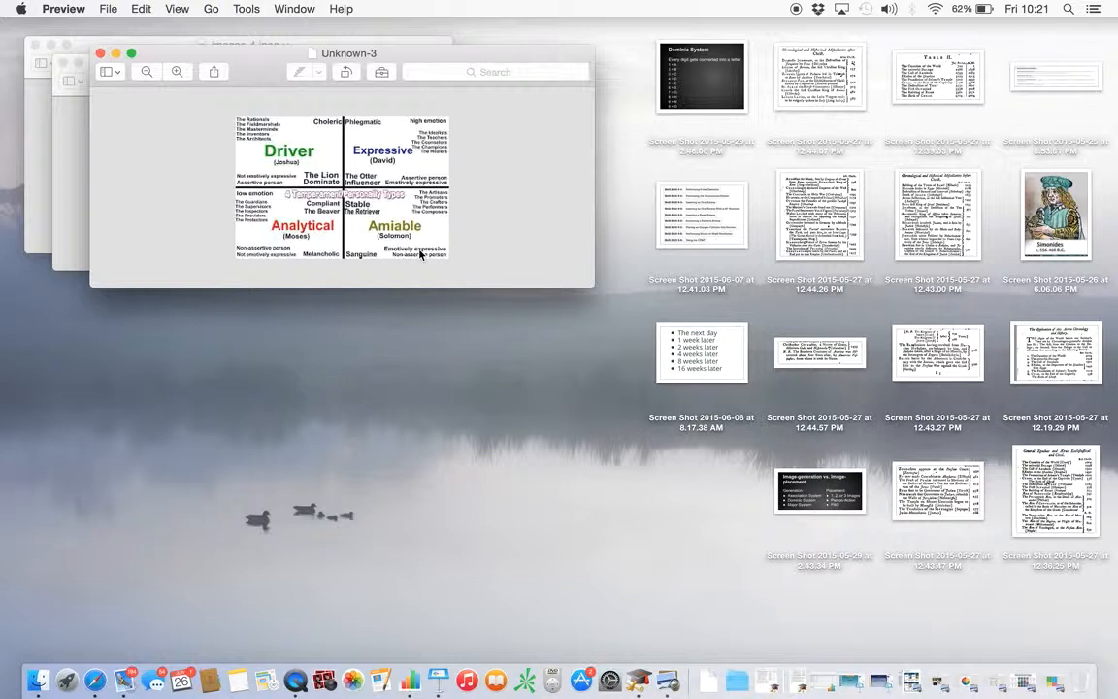
{"action": "mouse_move", "coordinate": [338, 223]}
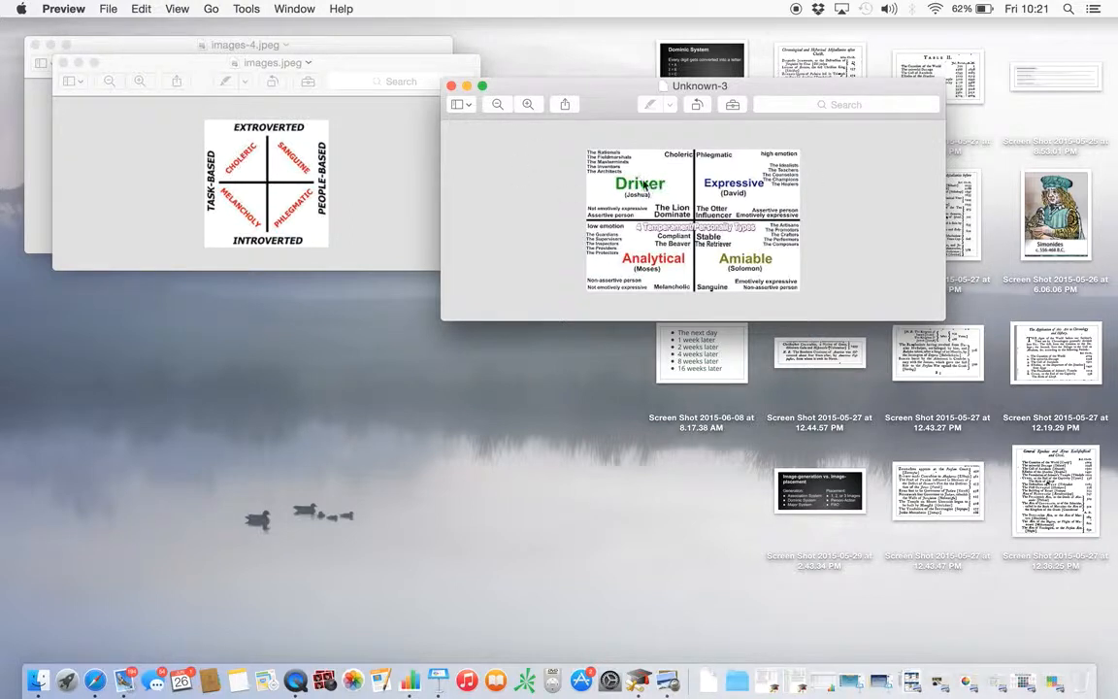
{"action": "mouse_move", "coordinate": [345, 151]}
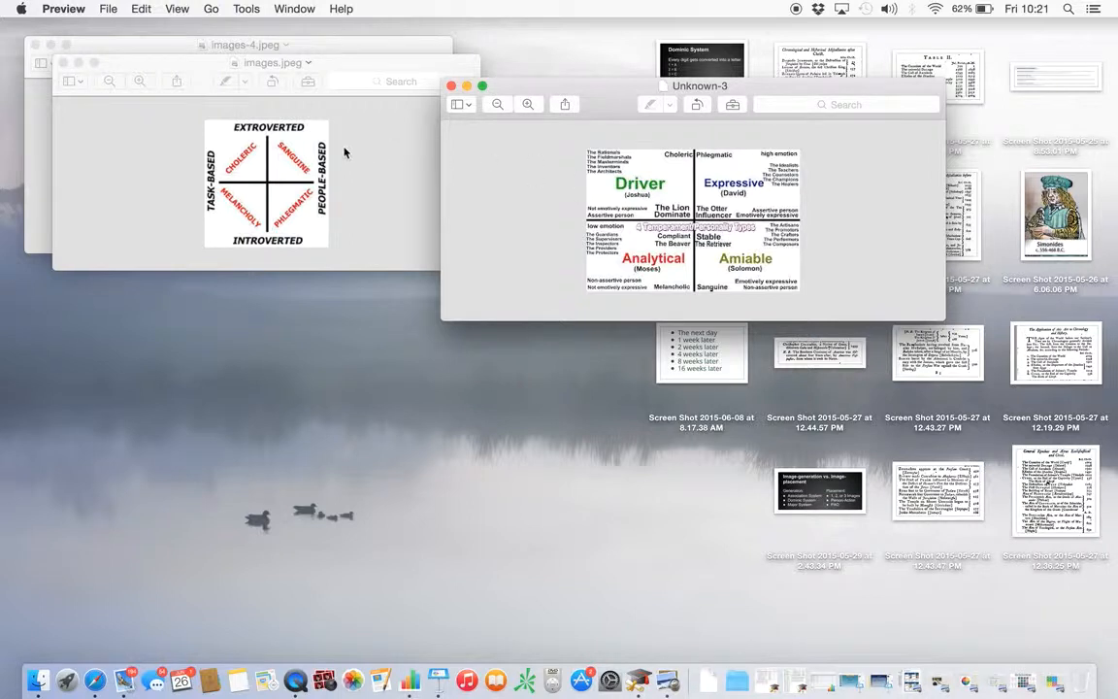
{"action": "mouse_move", "coordinate": [738, 200]}
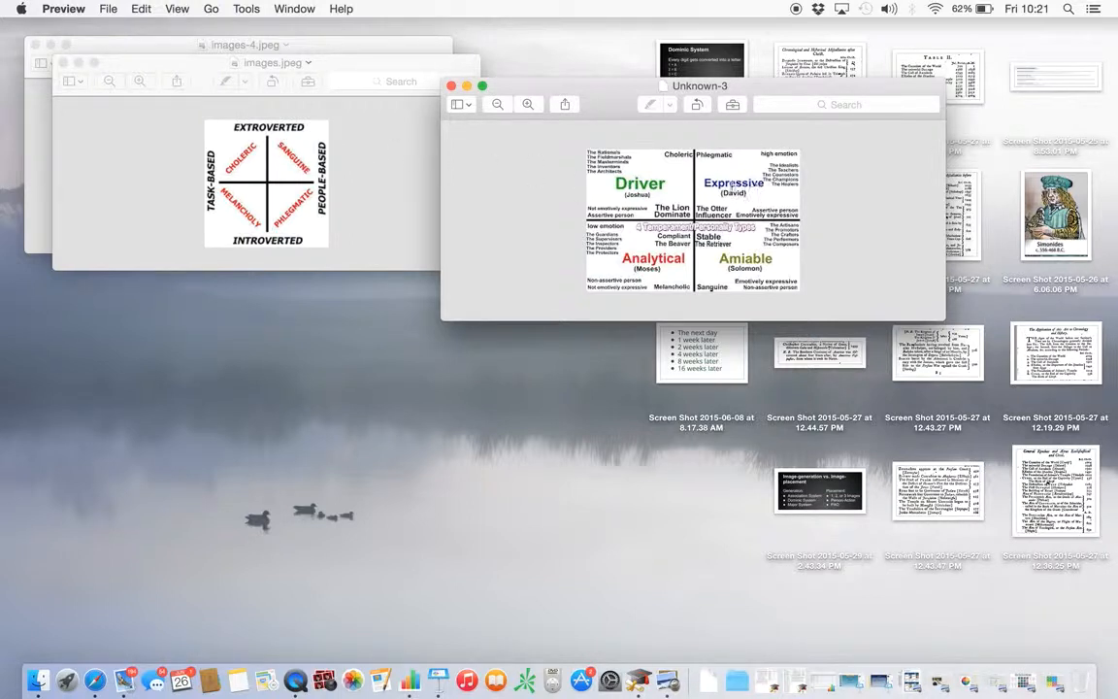
{"action": "mouse_move", "coordinate": [757, 204]}
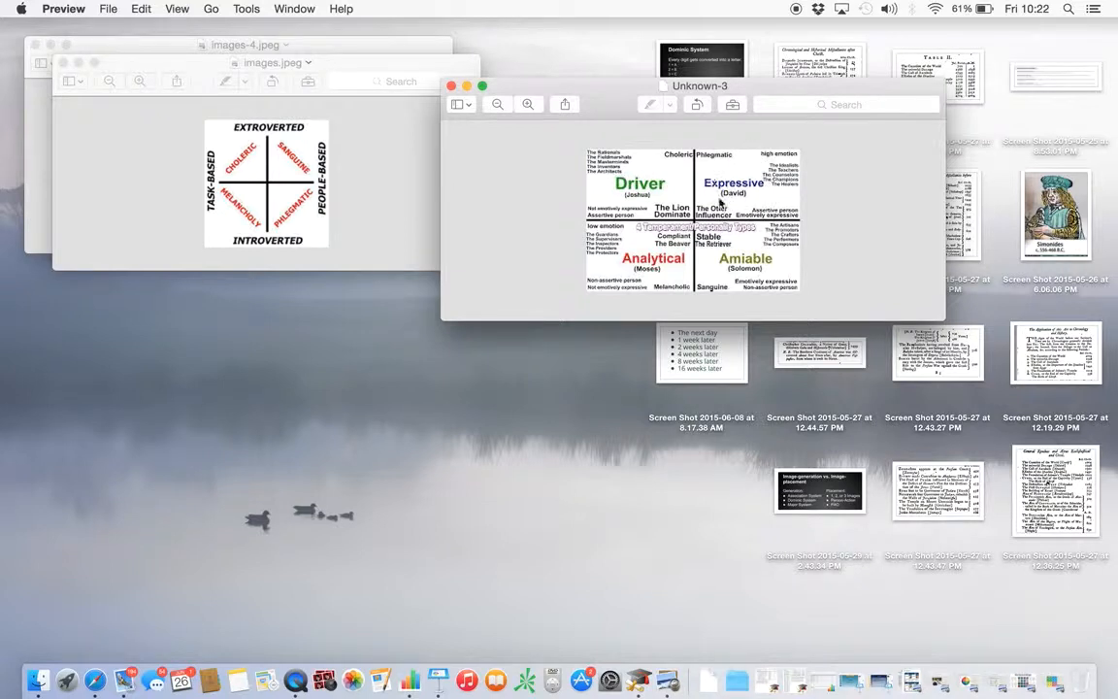
{"action": "mouse_move", "coordinate": [753, 283]}
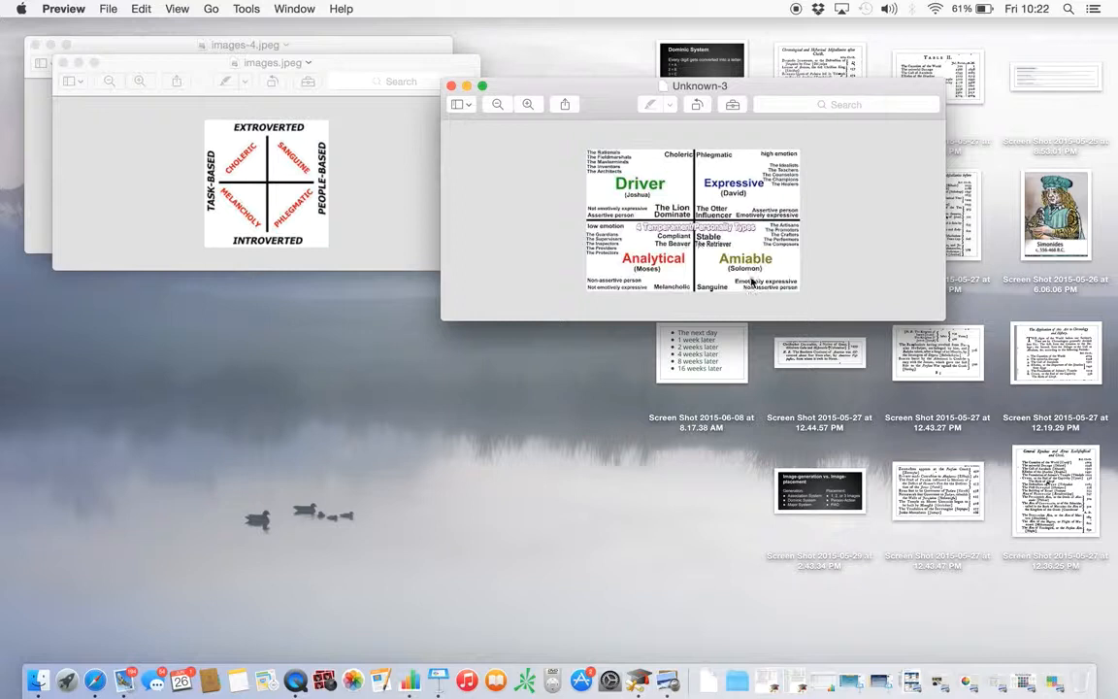
{"action": "mouse_move", "coordinate": [738, 242]}
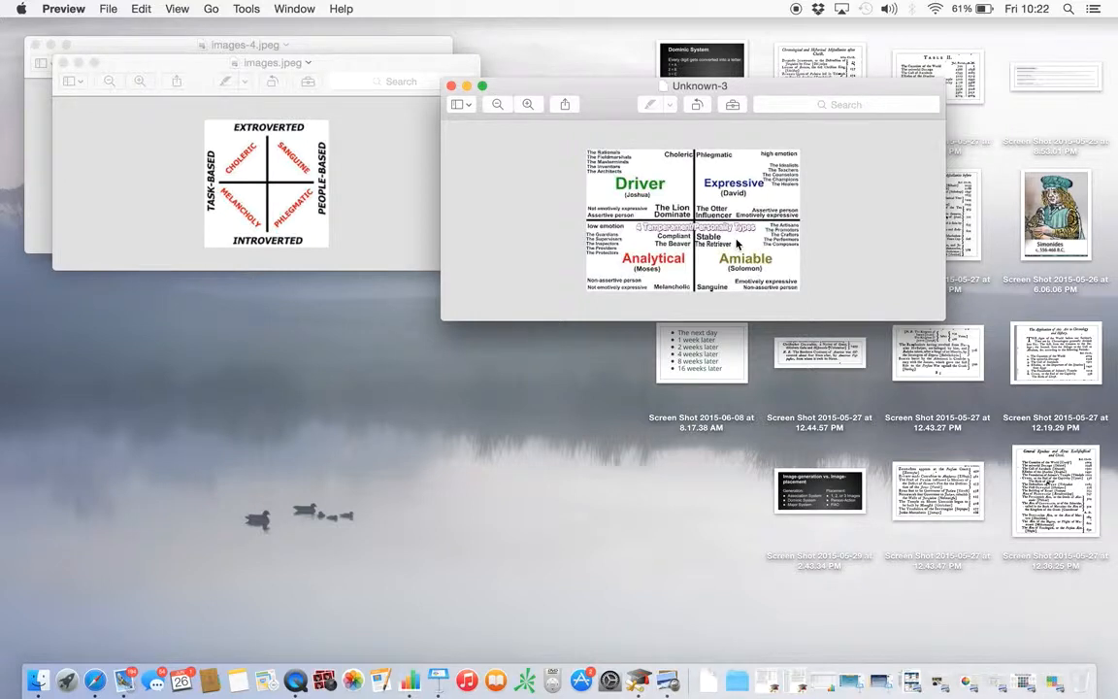
{"action": "mouse_move", "coordinate": [664, 279]}
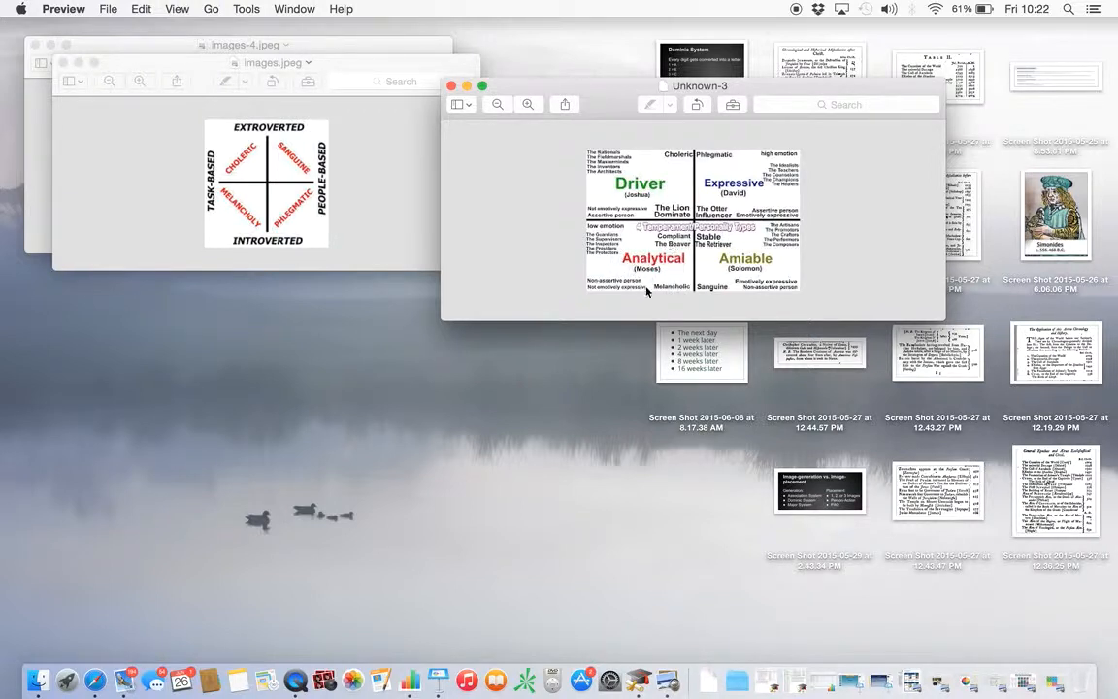
{"action": "mouse_move", "coordinate": [644, 244]}
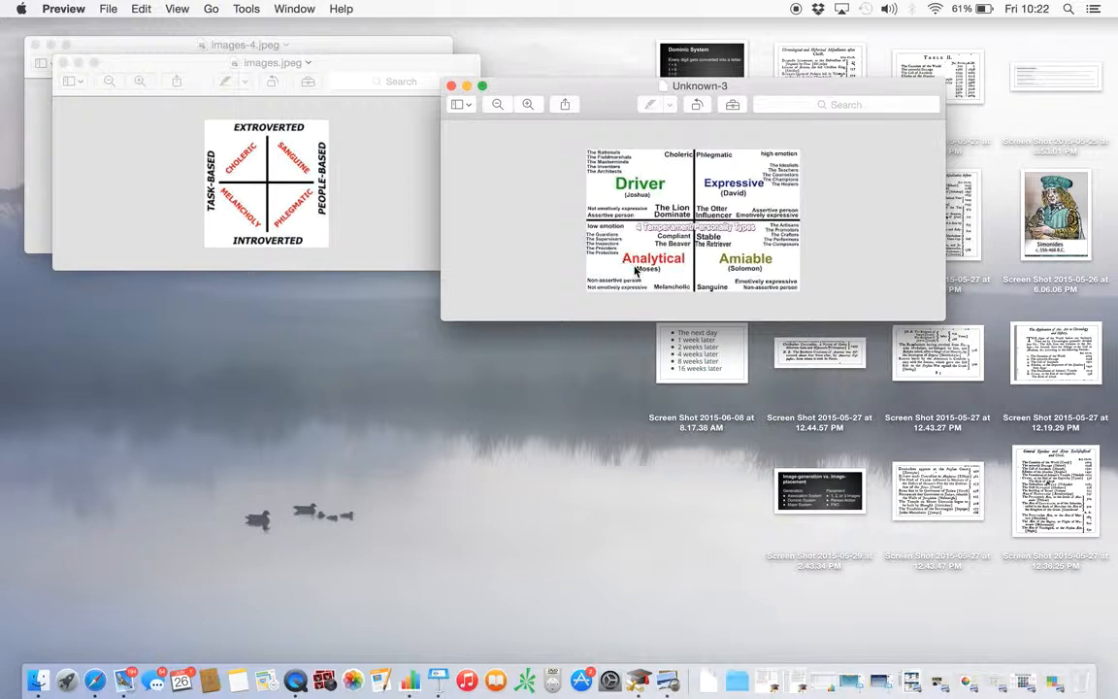
{"action": "mouse_move", "coordinate": [800, 592]}
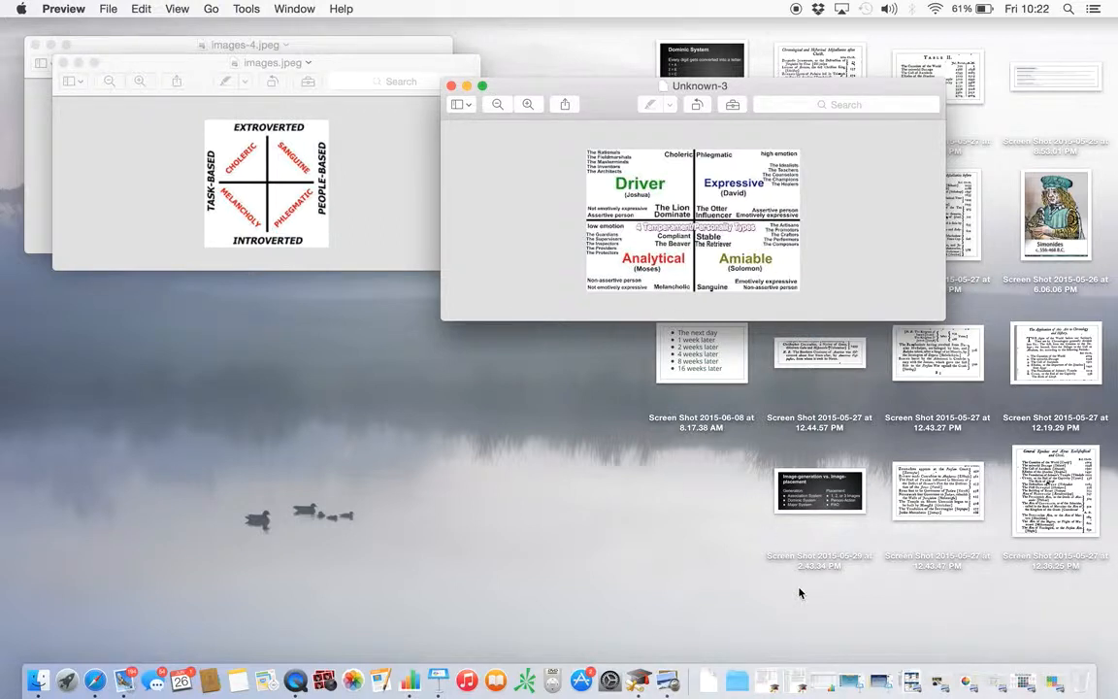
{"action": "mouse_move", "coordinate": [939, 652]}
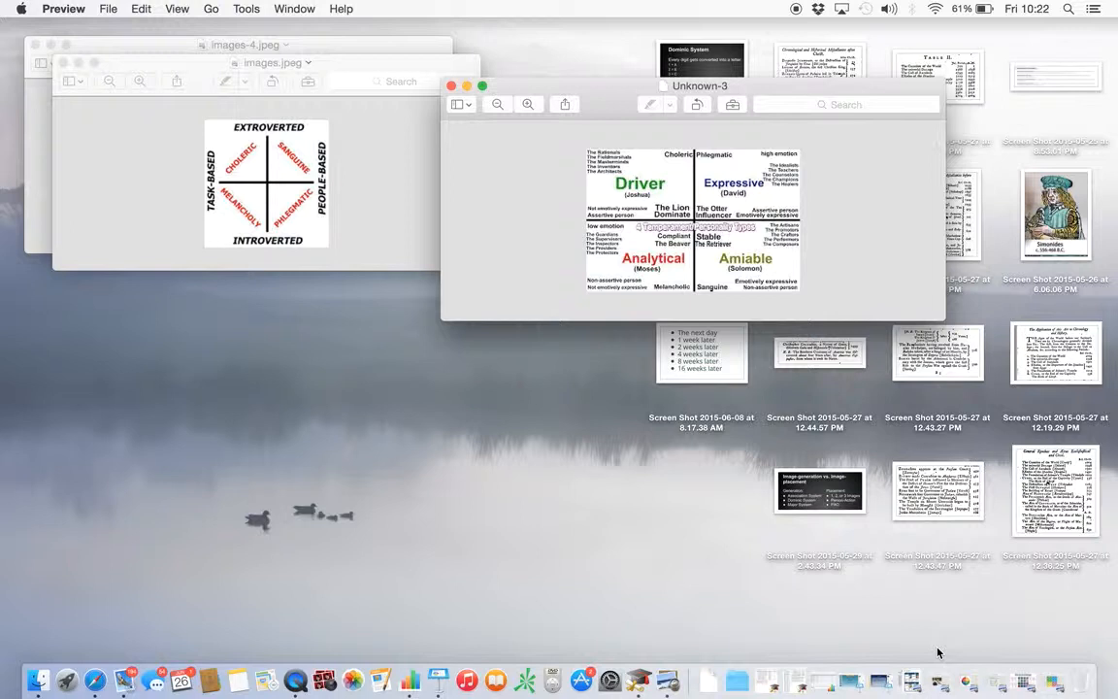
{"action": "mouse_move", "coordinate": [935, 683]}
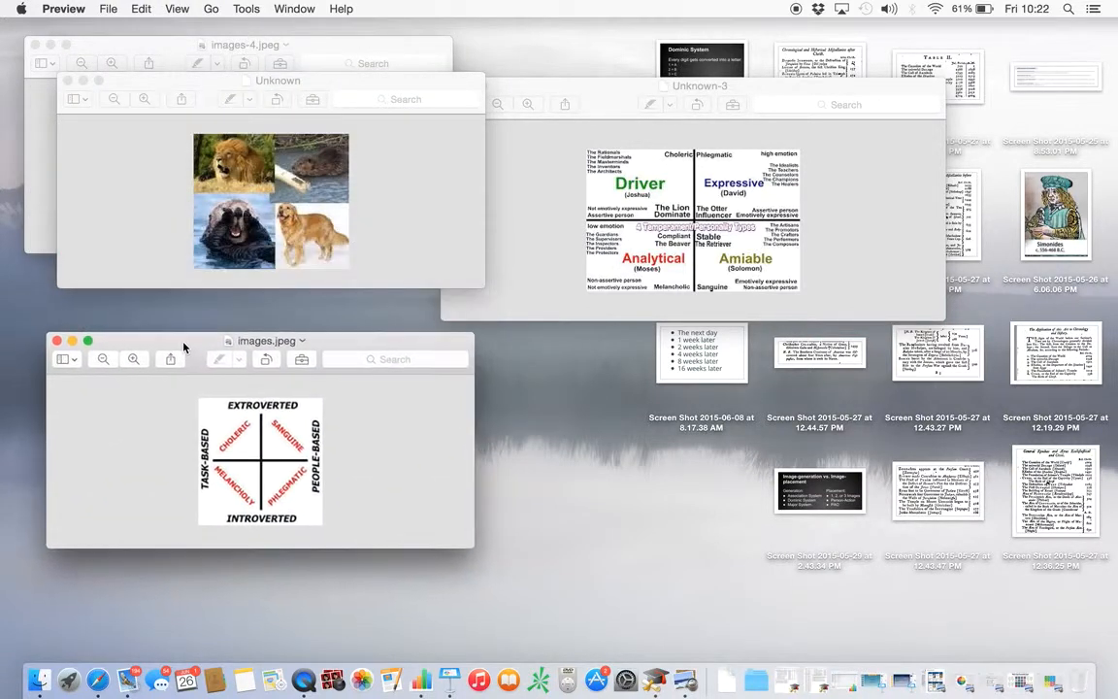
Move the images.jpeg quadrant diagram window lower left so the animal photos show.
{"action": "left_click_drag", "start_coordinate": [271, 340], "coordinate": [260, 326]}
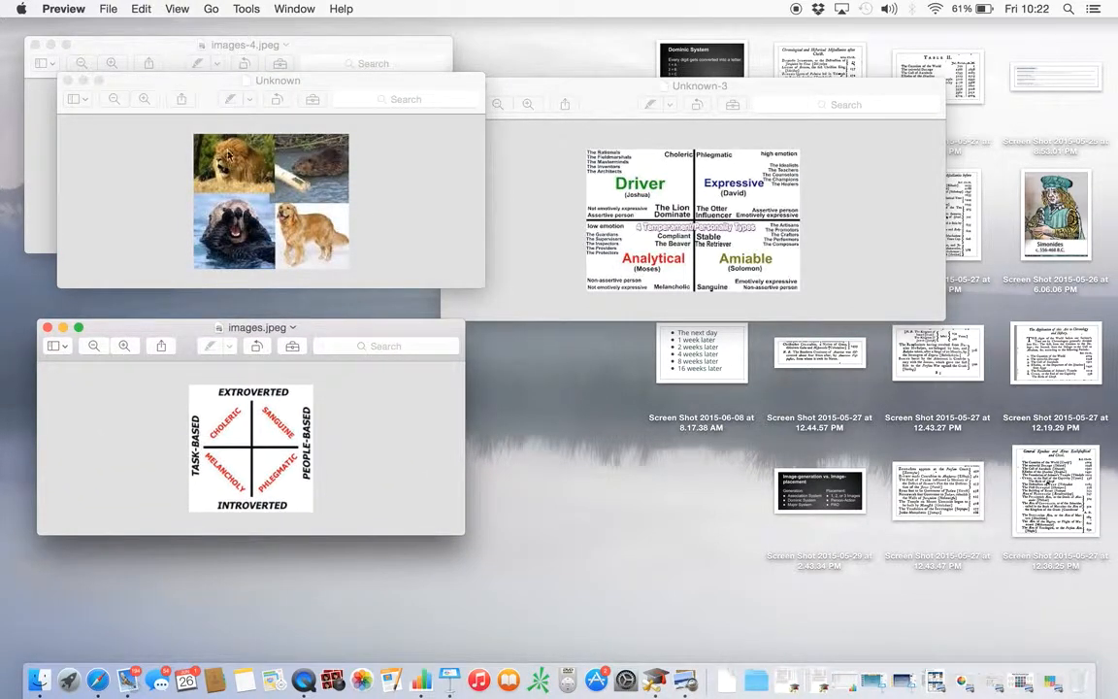
{"action": "mouse_move", "coordinate": [621, 185]}
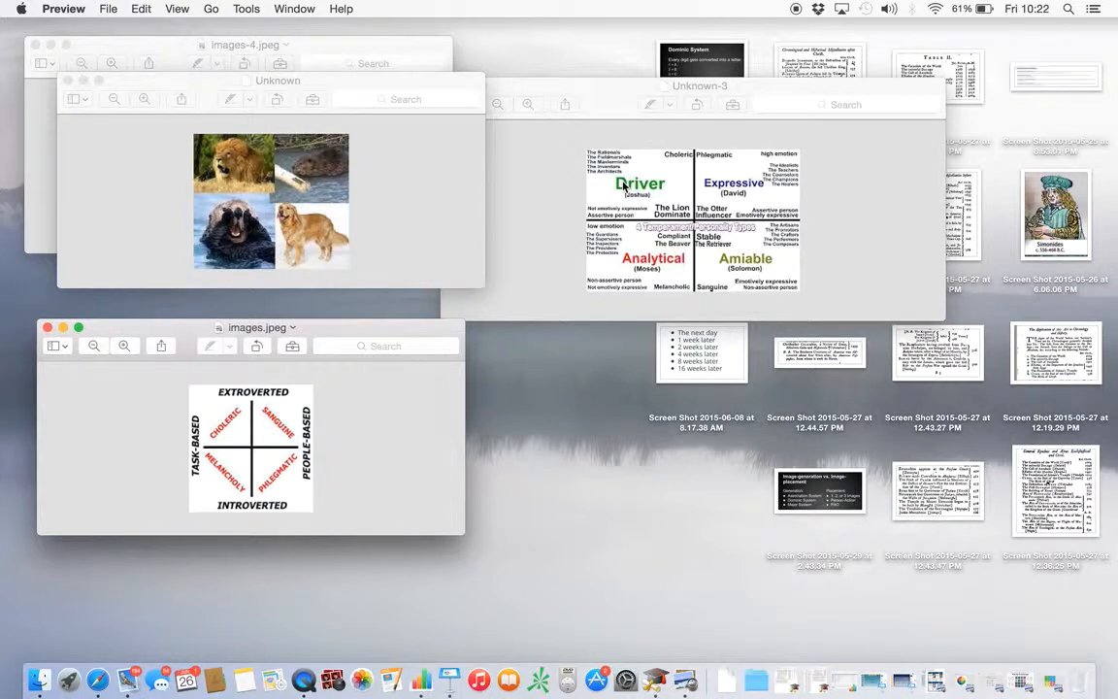
{"action": "mouse_move", "coordinate": [745, 206]}
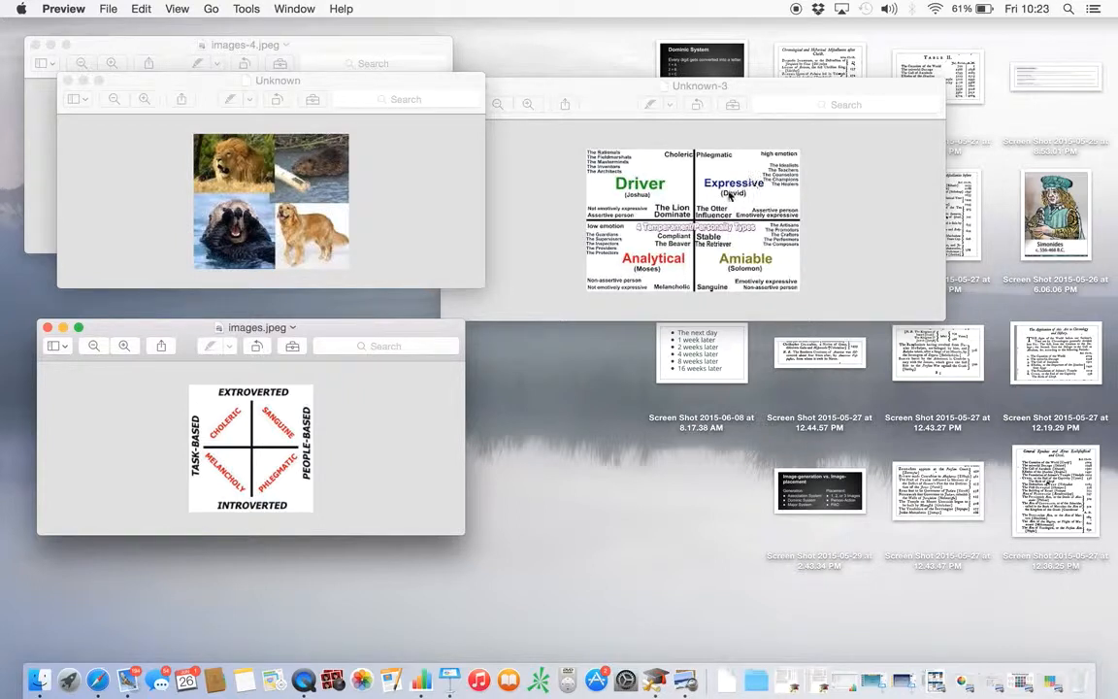
{"action": "mouse_move", "coordinate": [320, 206]}
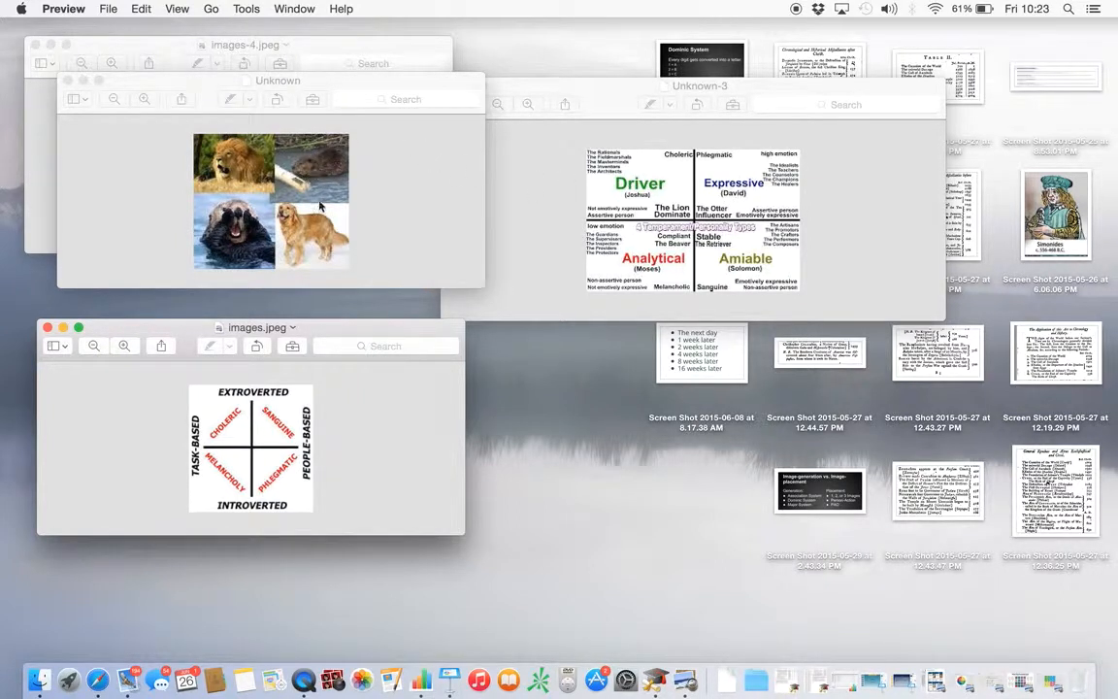
{"action": "mouse_move", "coordinate": [733, 253]}
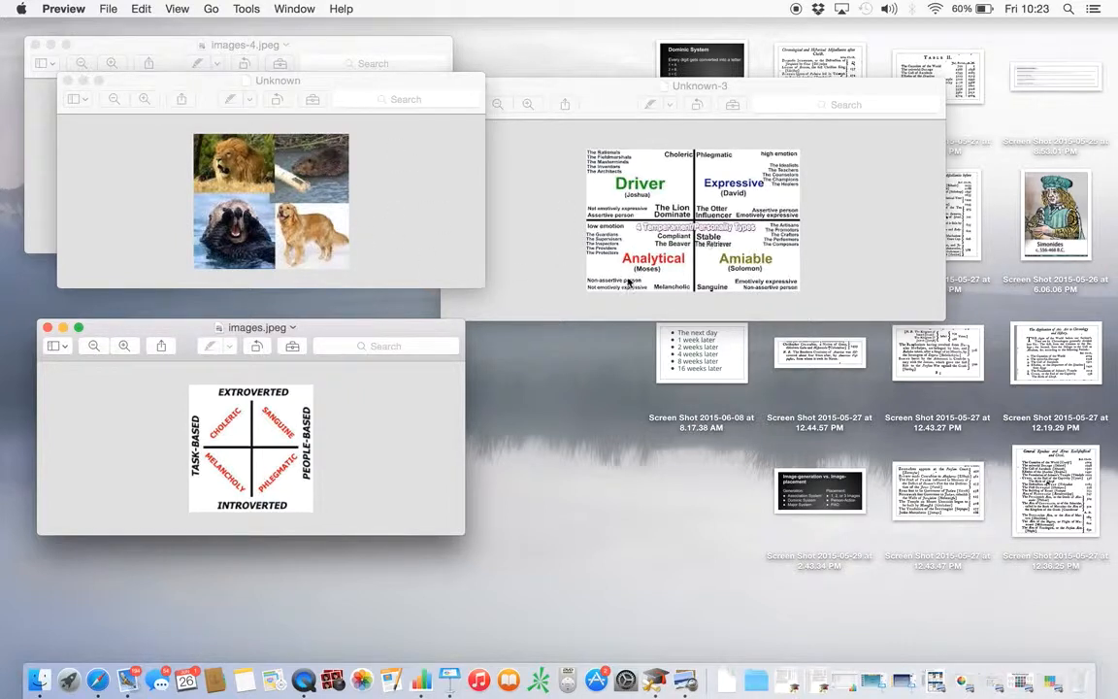
{"action": "mouse_move", "coordinate": [663, 258]}
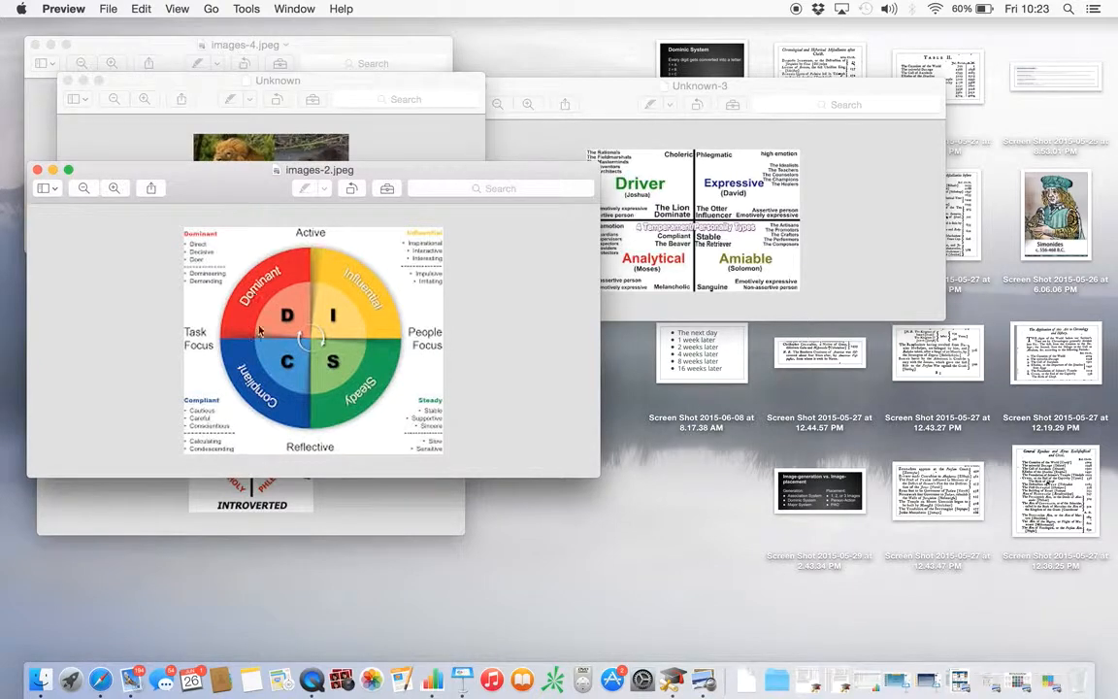
{"action": "mouse_move", "coordinate": [322, 338]}
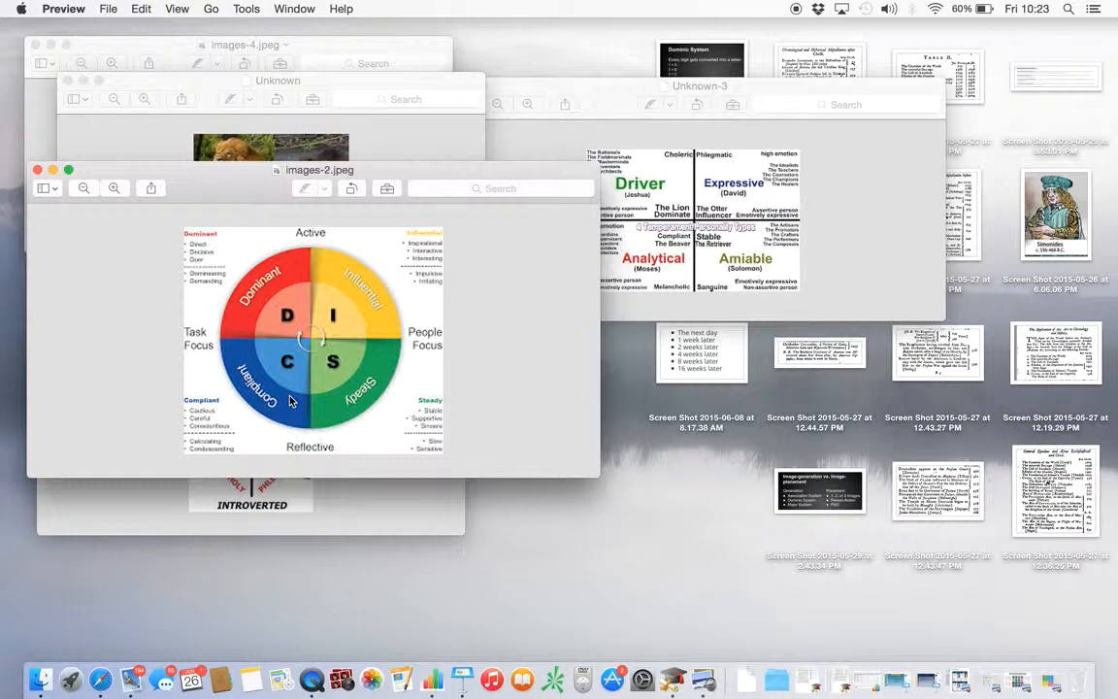
{"action": "mouse_move", "coordinate": [652, 264]}
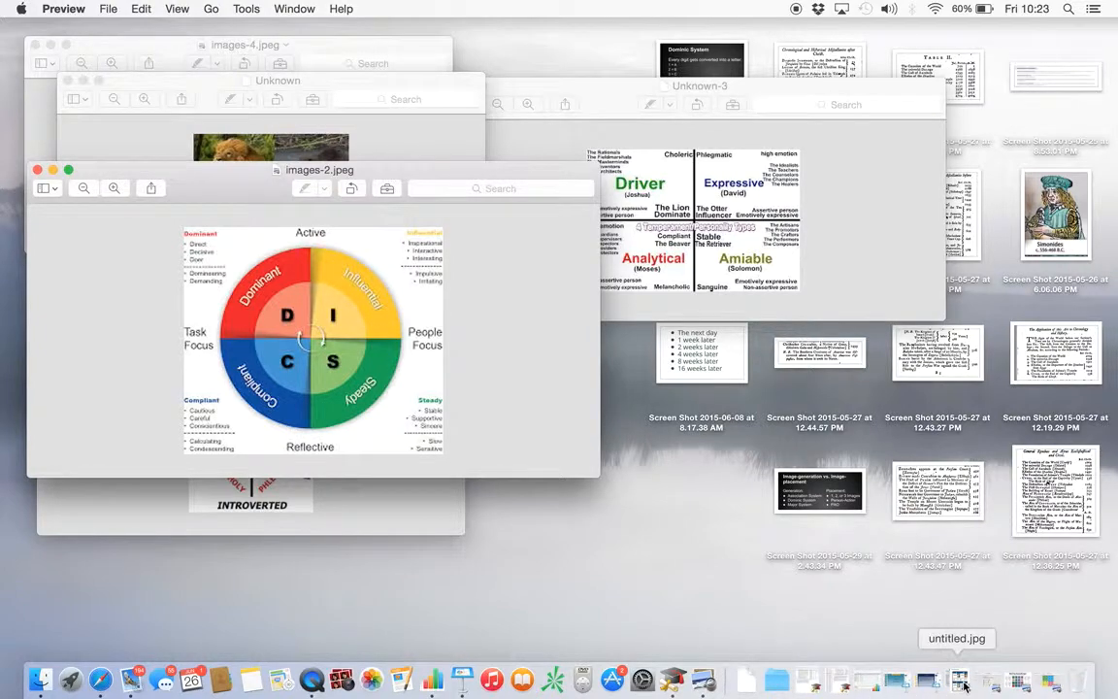
Bring the untitled.jpg DISC animal personality profile image to the front.
{"action": "left_click", "coordinate": [958, 679]}
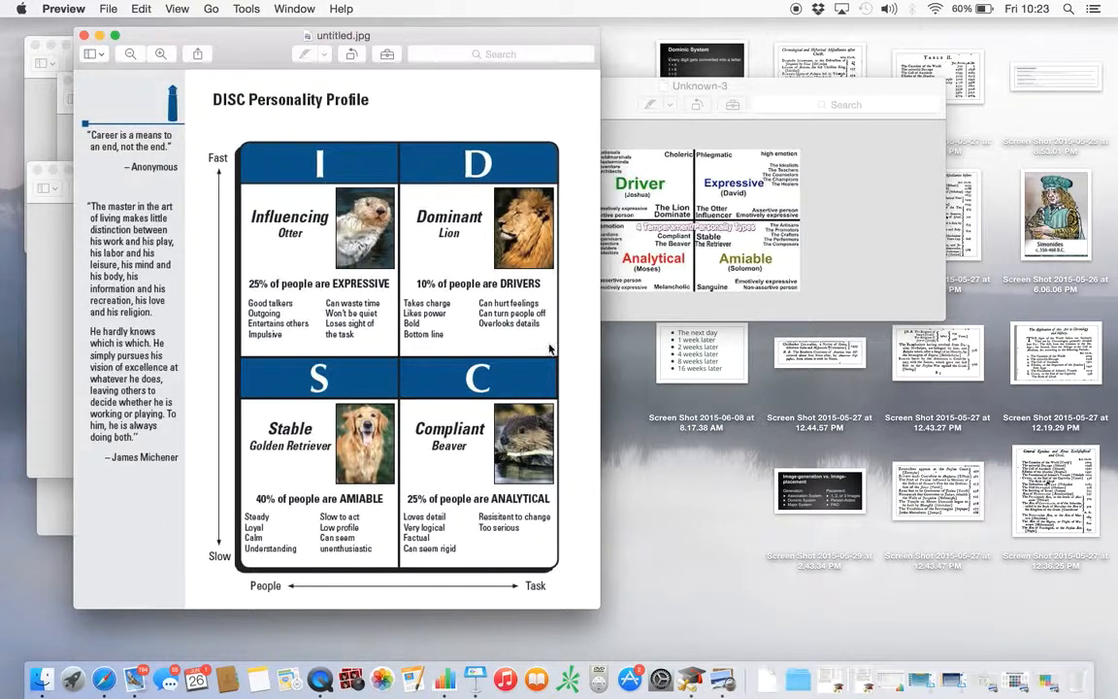
{"action": "mouse_move", "coordinate": [466, 320]}
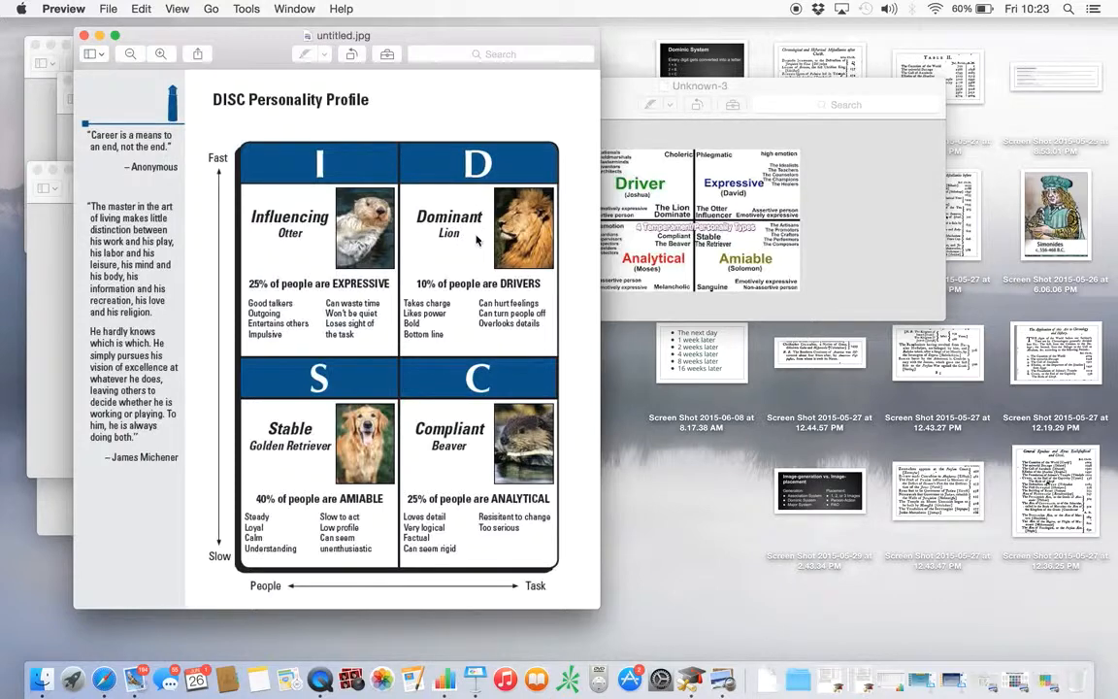
{"action": "mouse_move", "coordinate": [493, 423]}
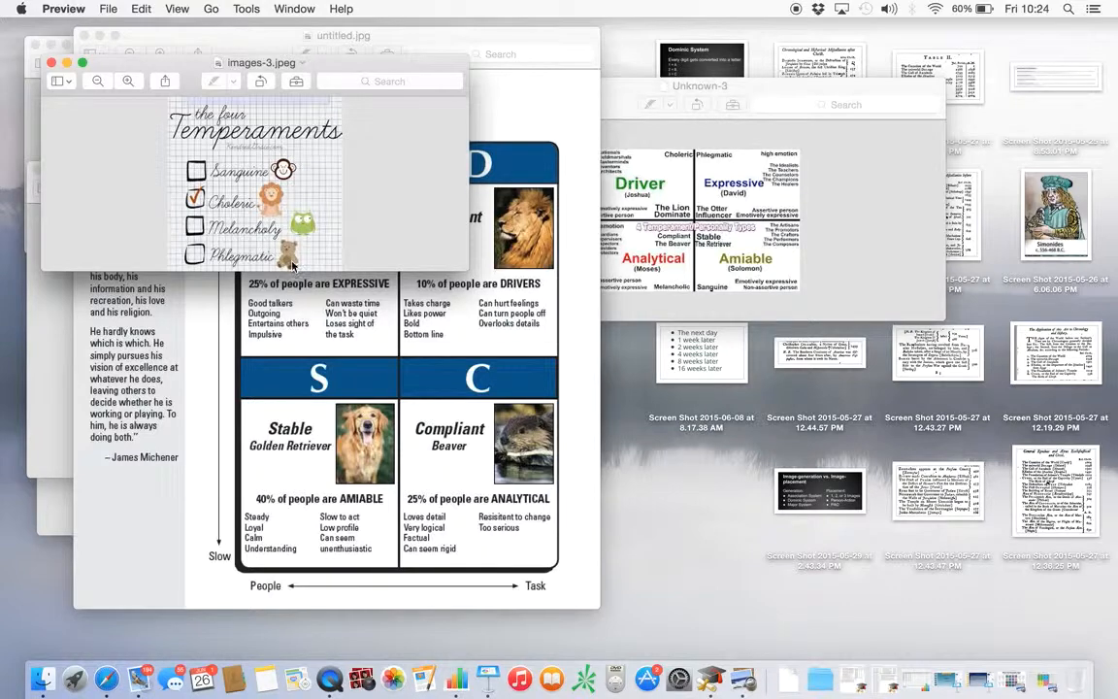
{"action": "mouse_move", "coordinate": [287, 174]}
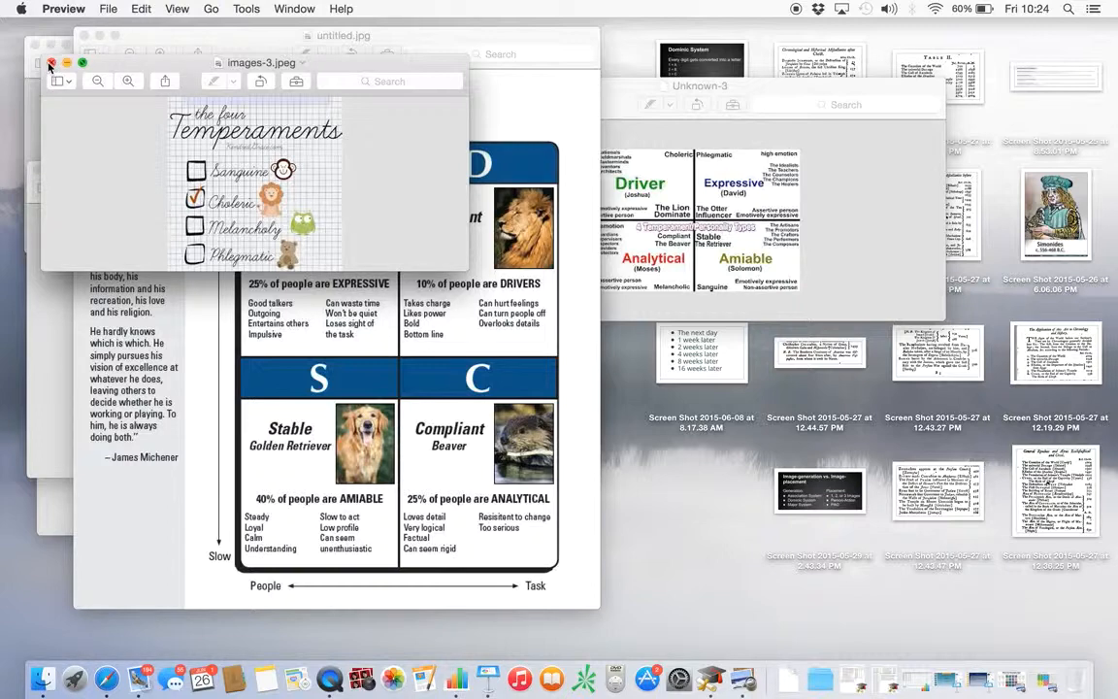
Close the images-3.jpeg four temperaments image, leaving the DISC Personality Profile in front.
{"action": "left_click", "coordinate": [50, 62]}
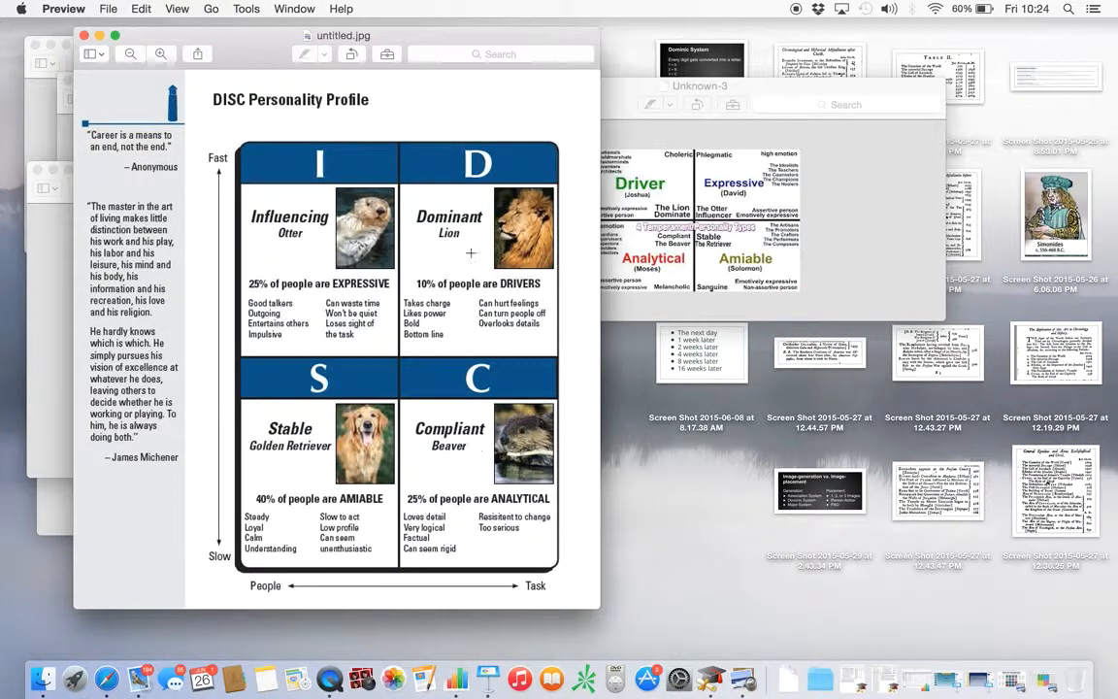
{"action": "mouse_move", "coordinate": [911, 667]}
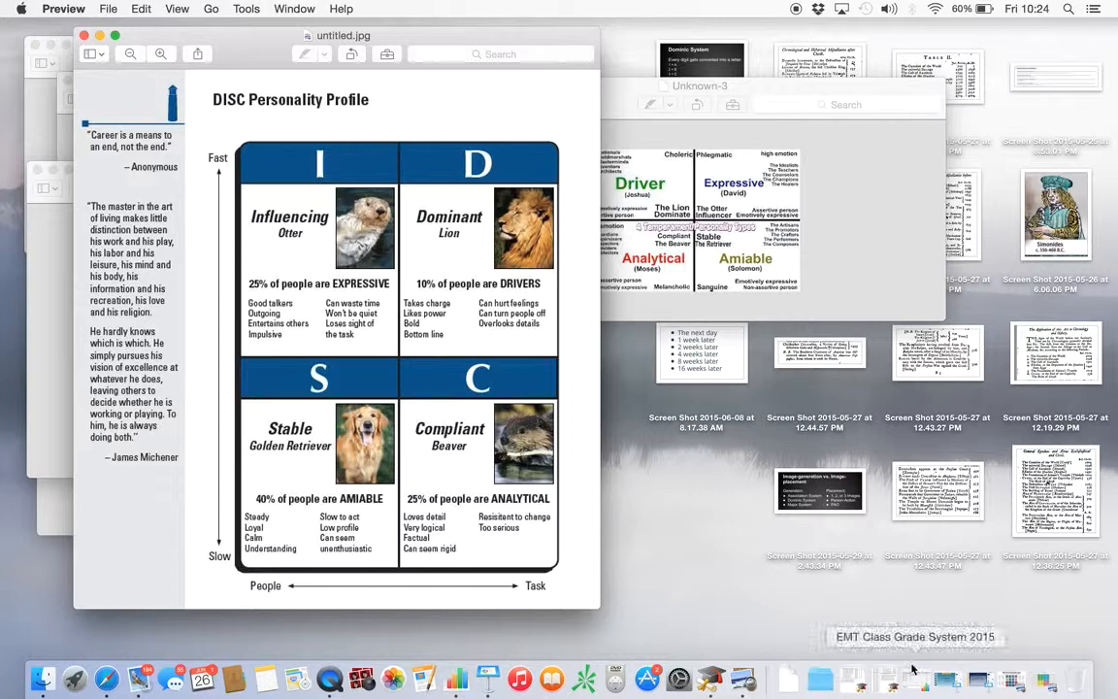
{"action": "mouse_move", "coordinate": [1011, 679]}
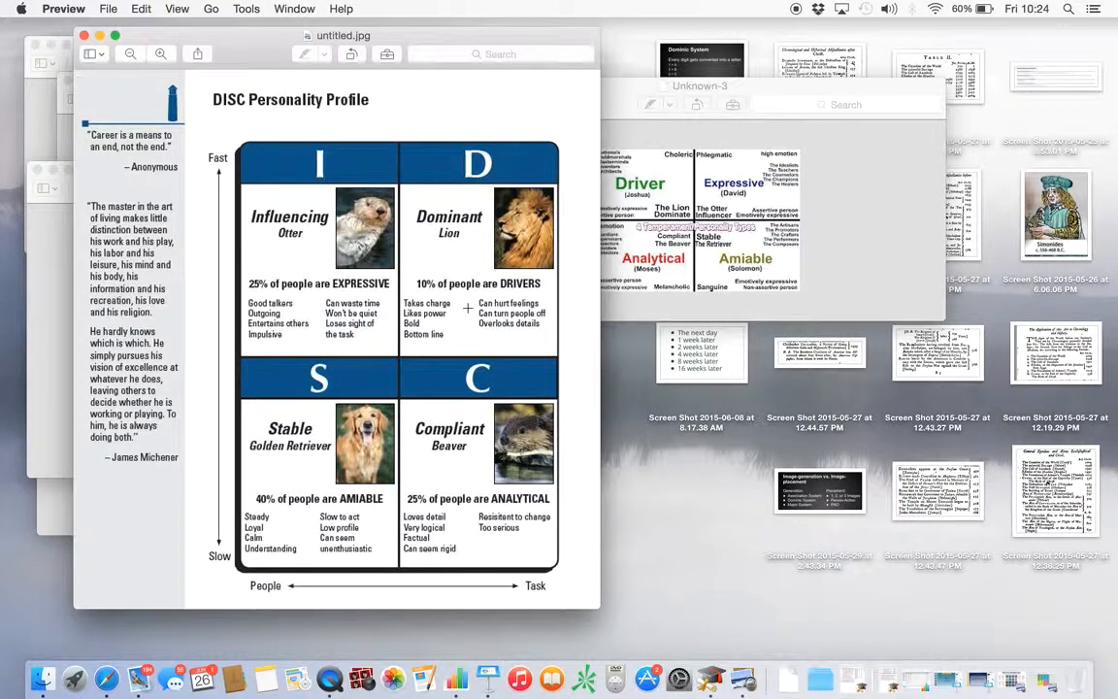
{"action": "mouse_move", "coordinate": [442, 353]}
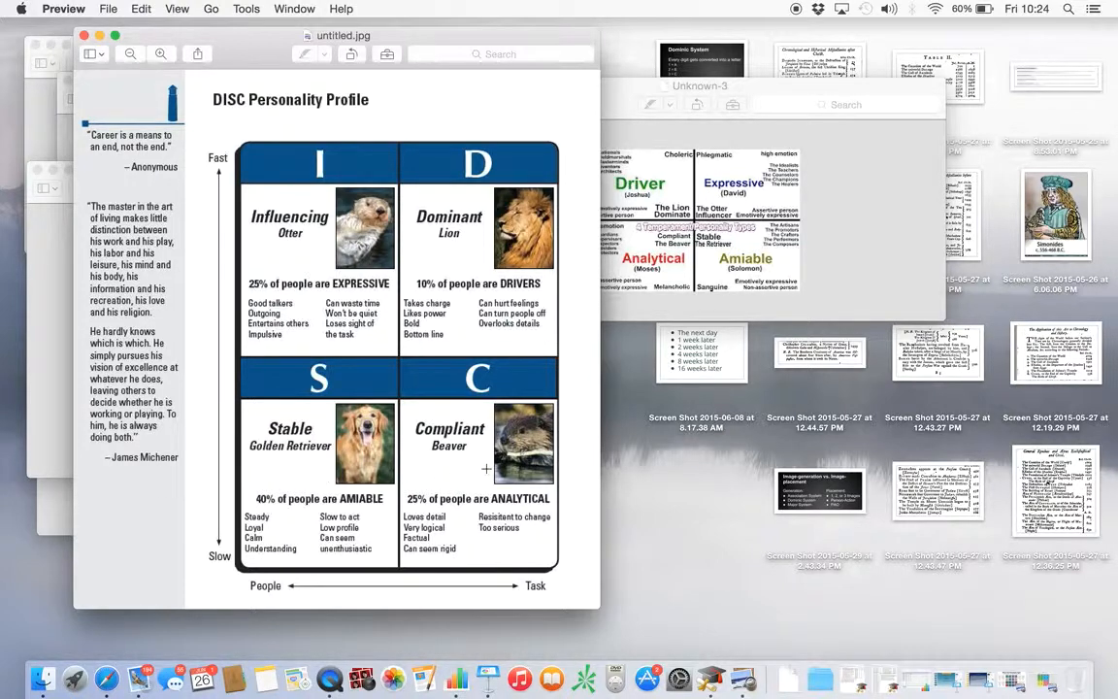
{"action": "mouse_move", "coordinate": [419, 342]}
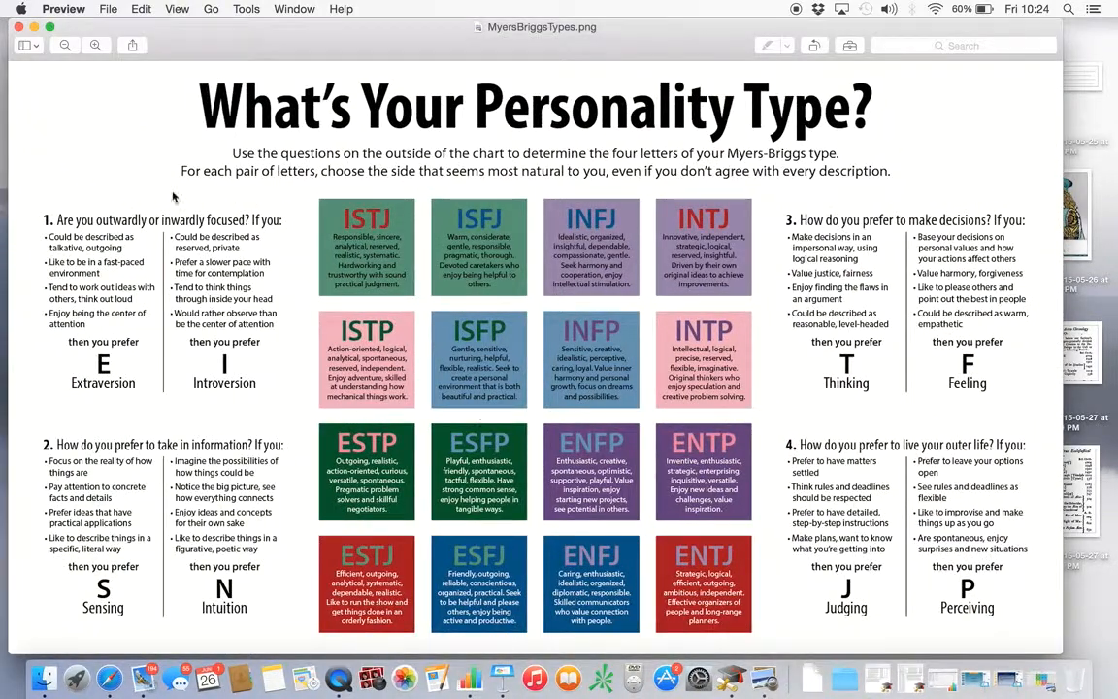
{"action": "mouse_move", "coordinate": [631, 508]}
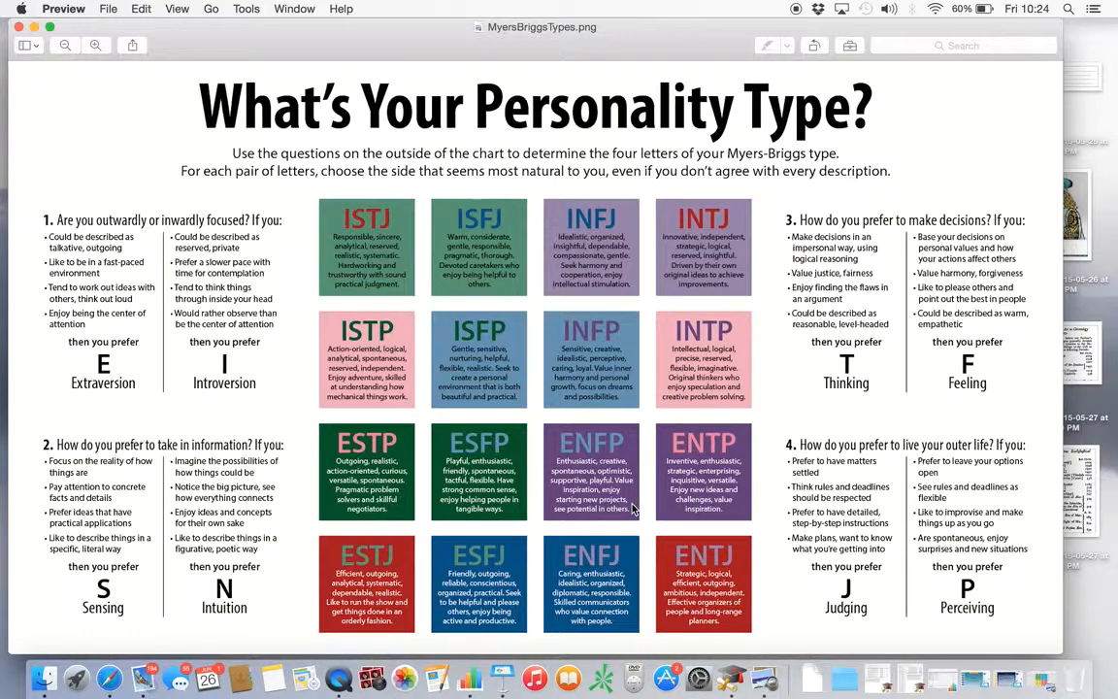
{"action": "mouse_move", "coordinate": [611, 500]}
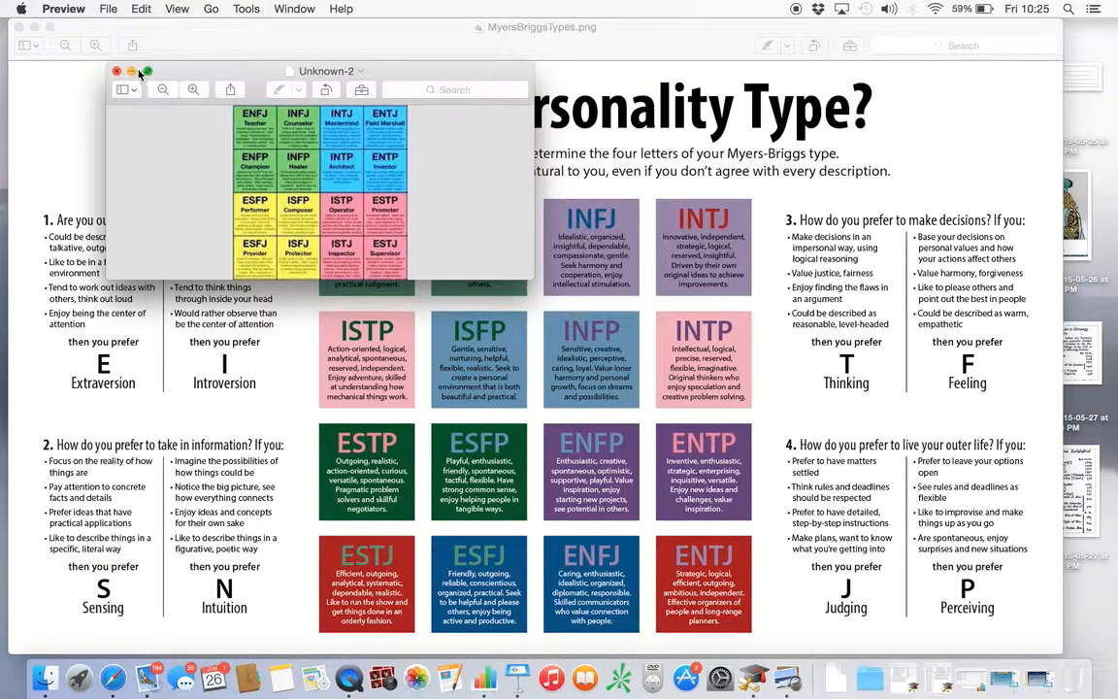
{"action": "left_click", "coordinate": [116, 69]}
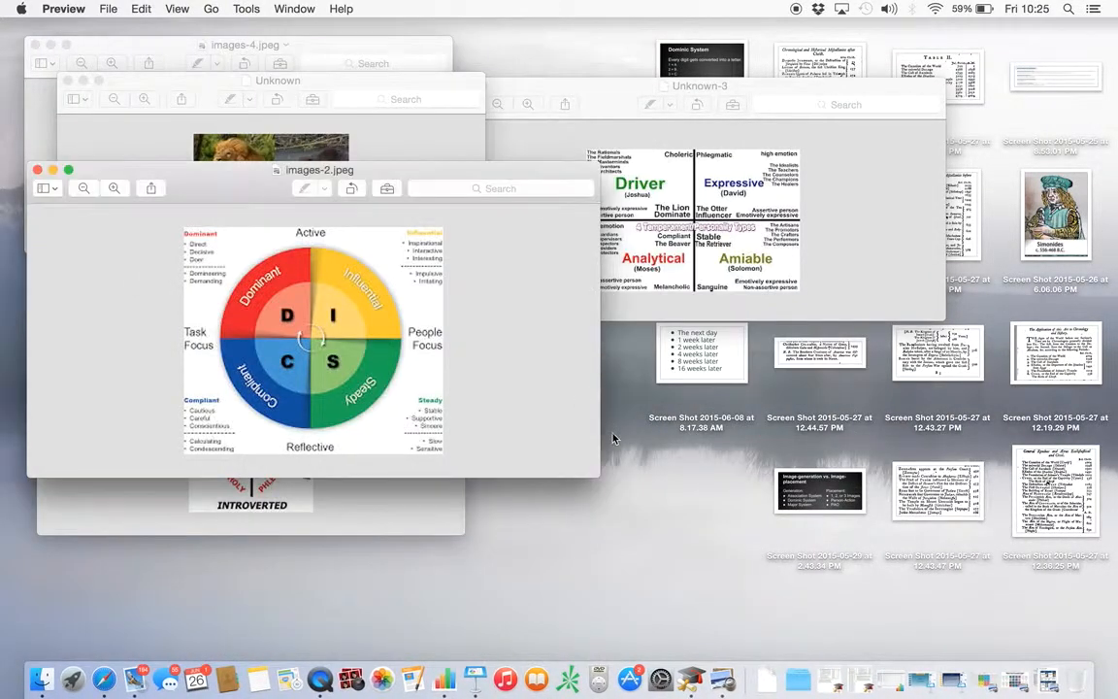
{"action": "mouse_move", "coordinate": [830, 287]}
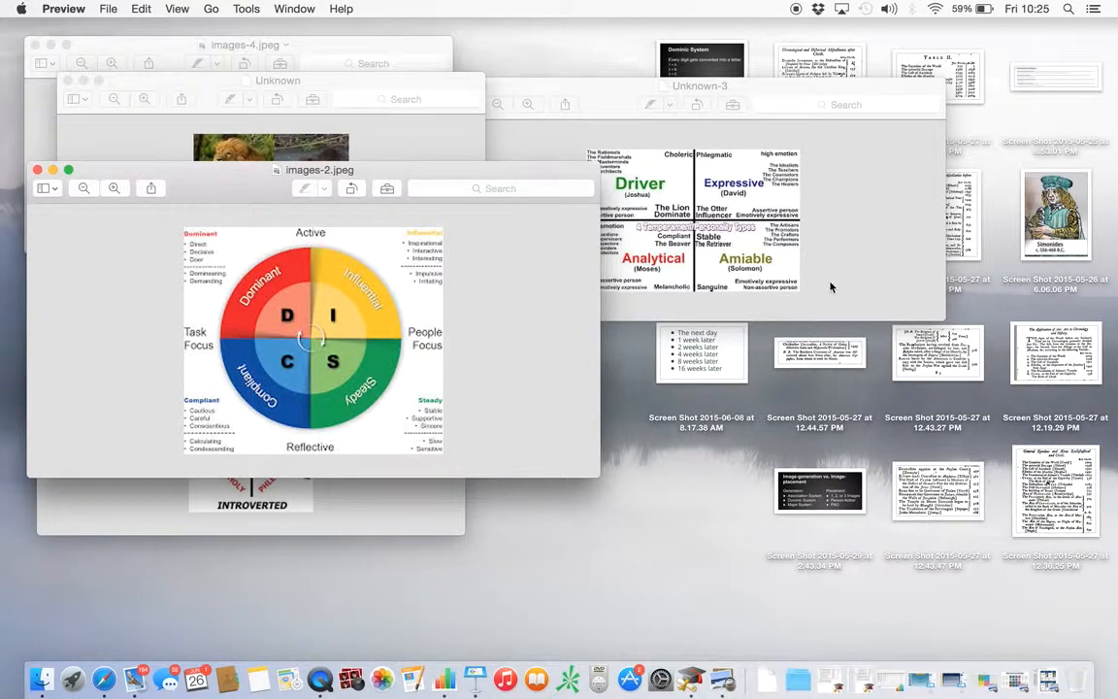
{"action": "mouse_move", "coordinate": [749, 267]}
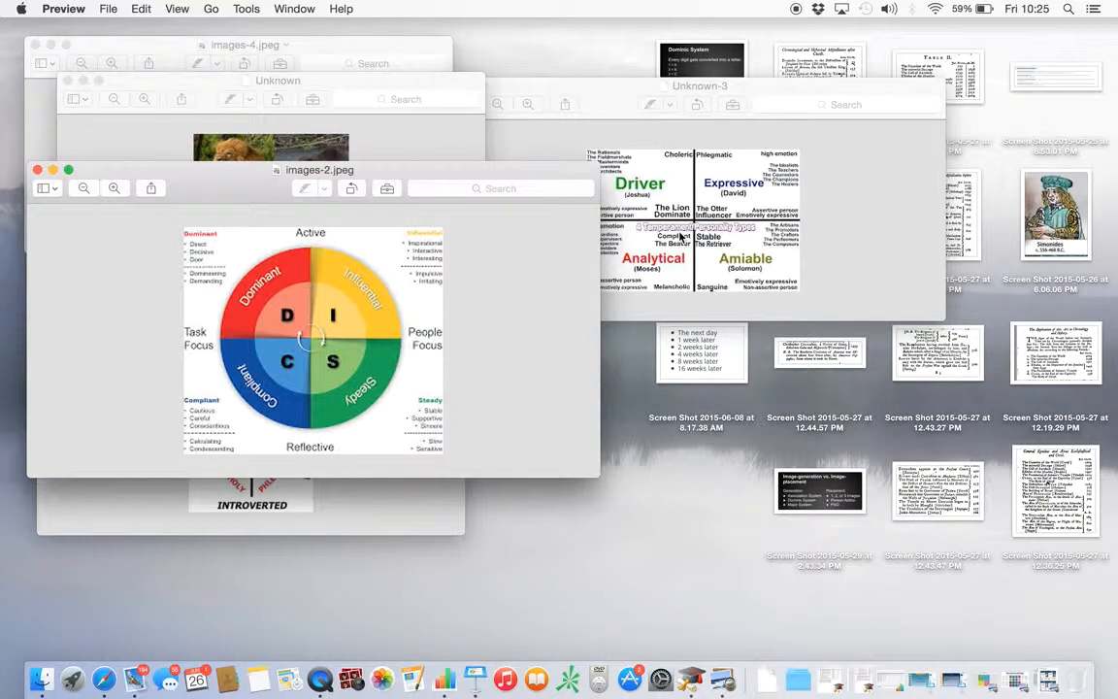
{"action": "mouse_move", "coordinate": [749, 276]}
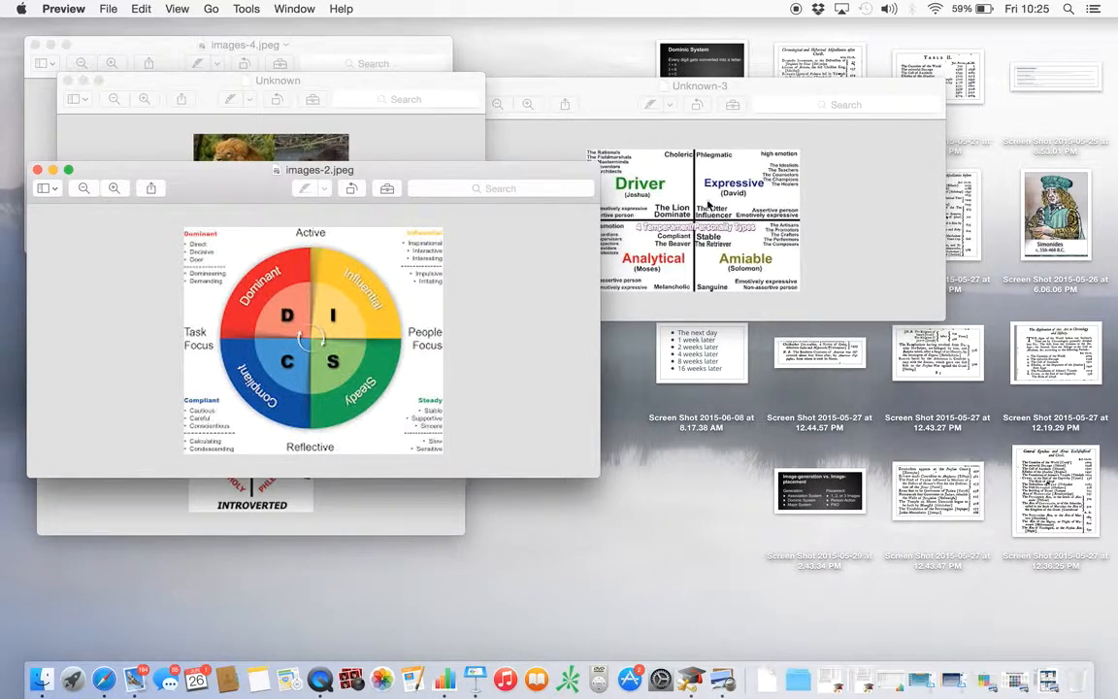
{"action": "mouse_move", "coordinate": [768, 203]}
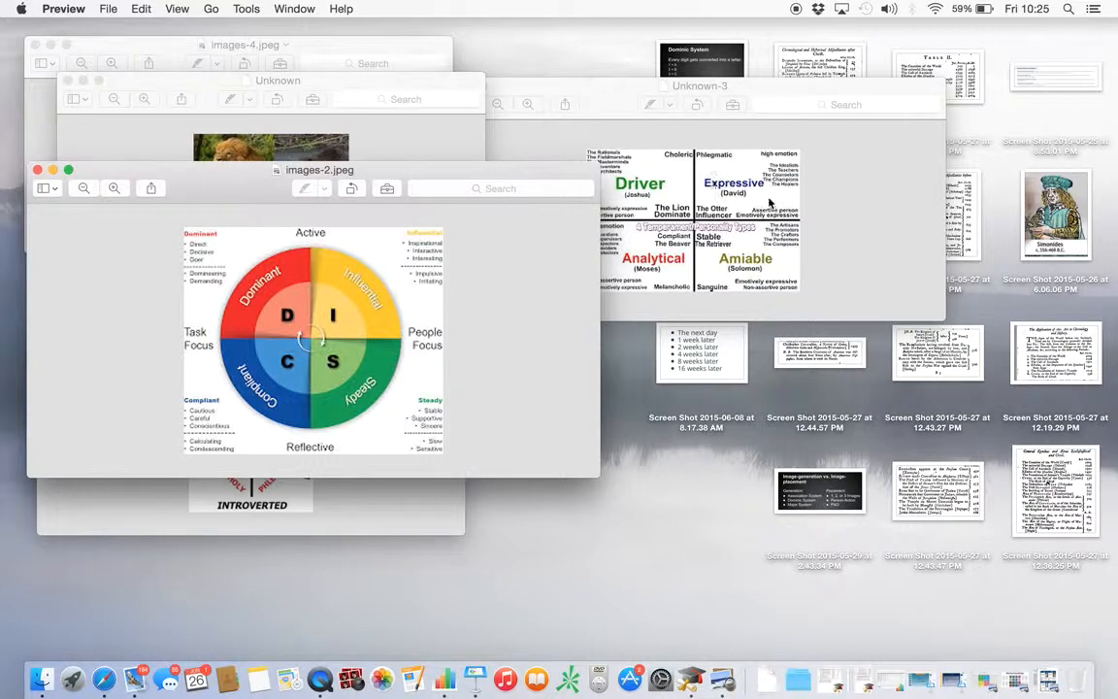
{"action": "mouse_move", "coordinate": [718, 179]}
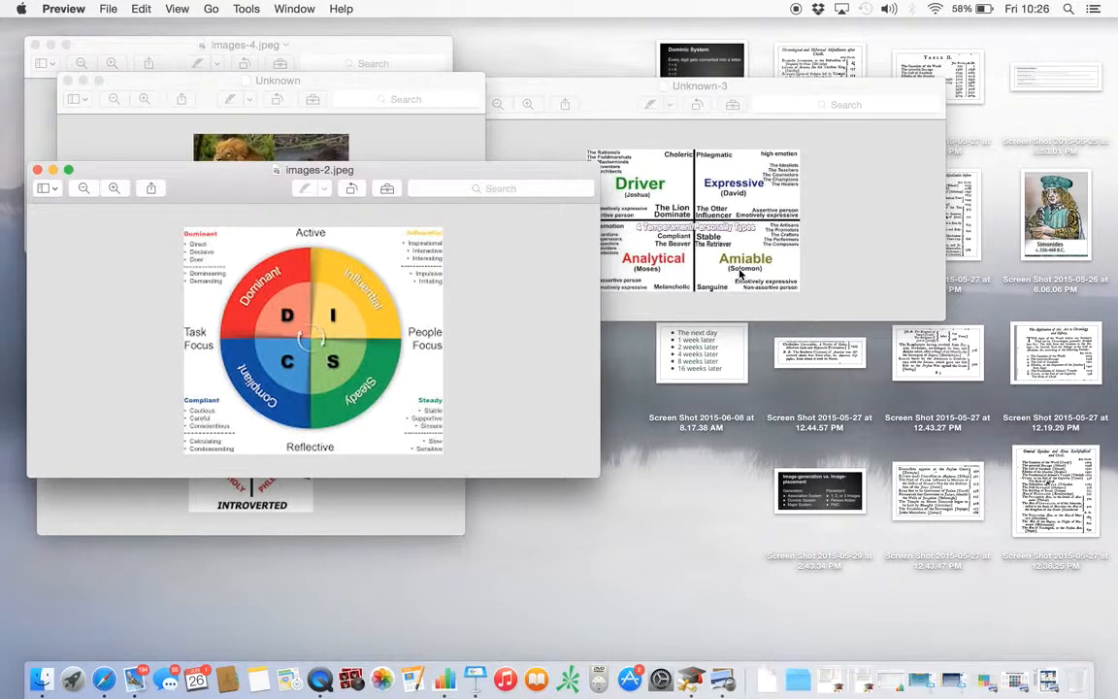
{"action": "mouse_move", "coordinate": [803, 272]}
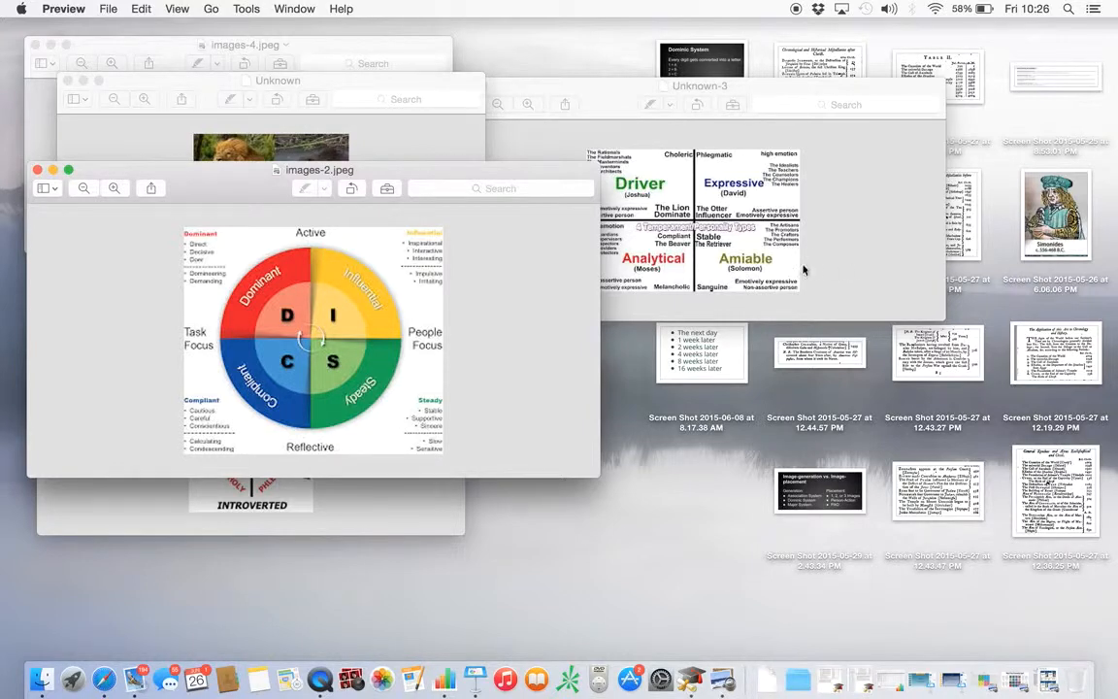
{"action": "mouse_move", "coordinate": [807, 264]}
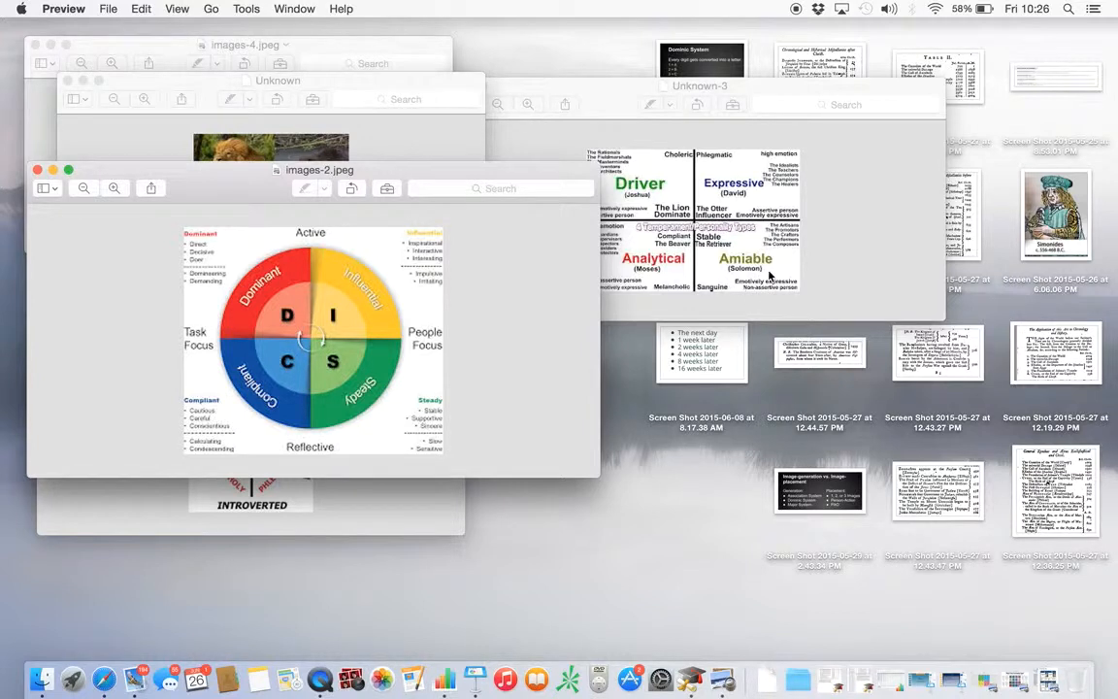
{"action": "mouse_move", "coordinate": [606, 280]}
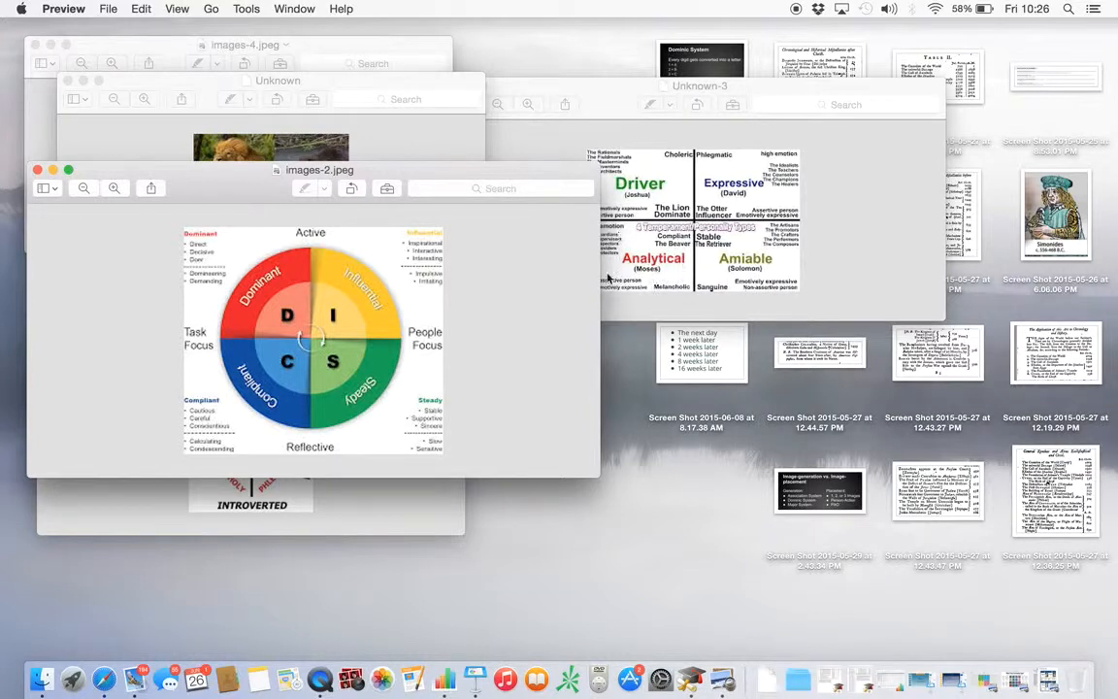
{"action": "mouse_move", "coordinate": [625, 251]}
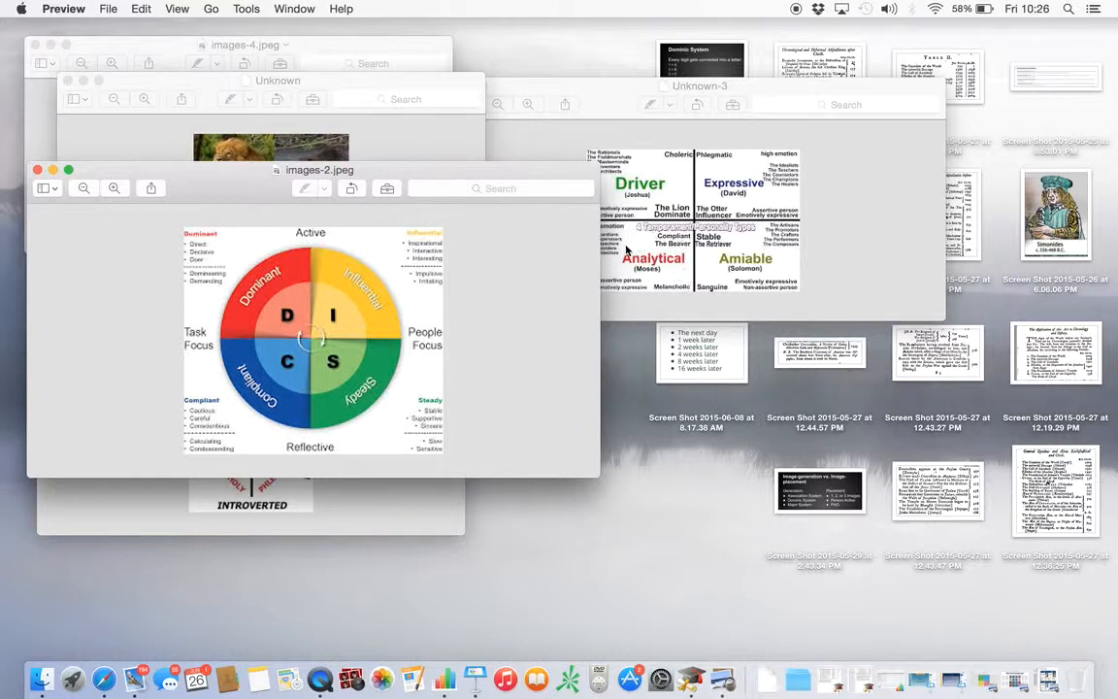
{"action": "mouse_move", "coordinate": [658, 279]}
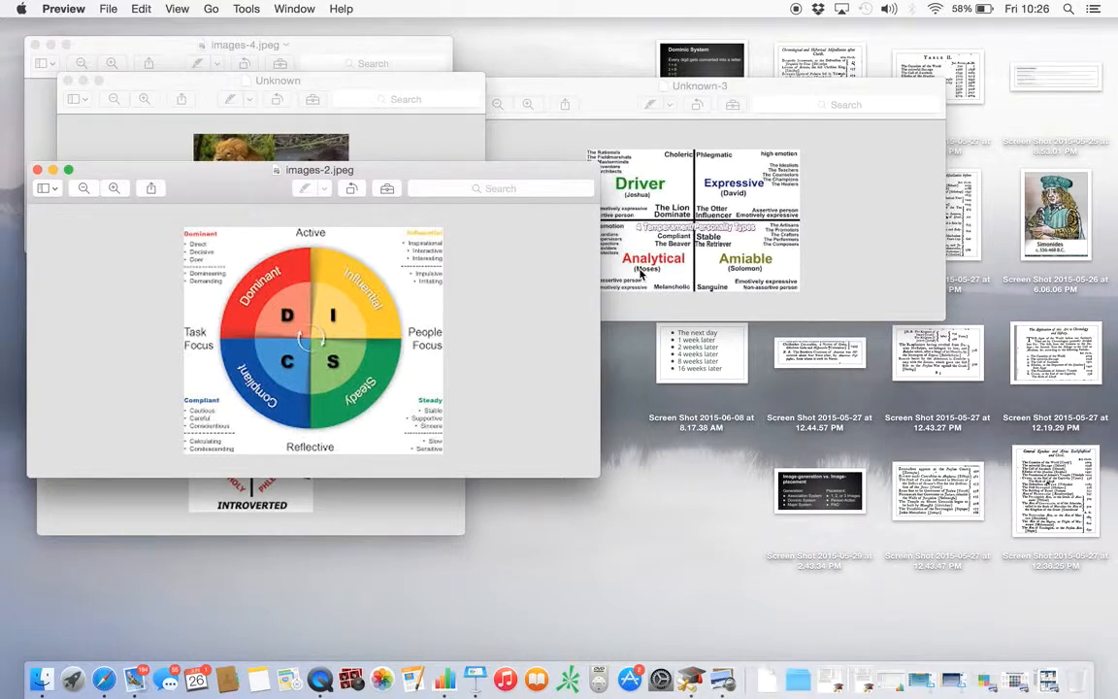
{"action": "mouse_move", "coordinate": [625, 277]}
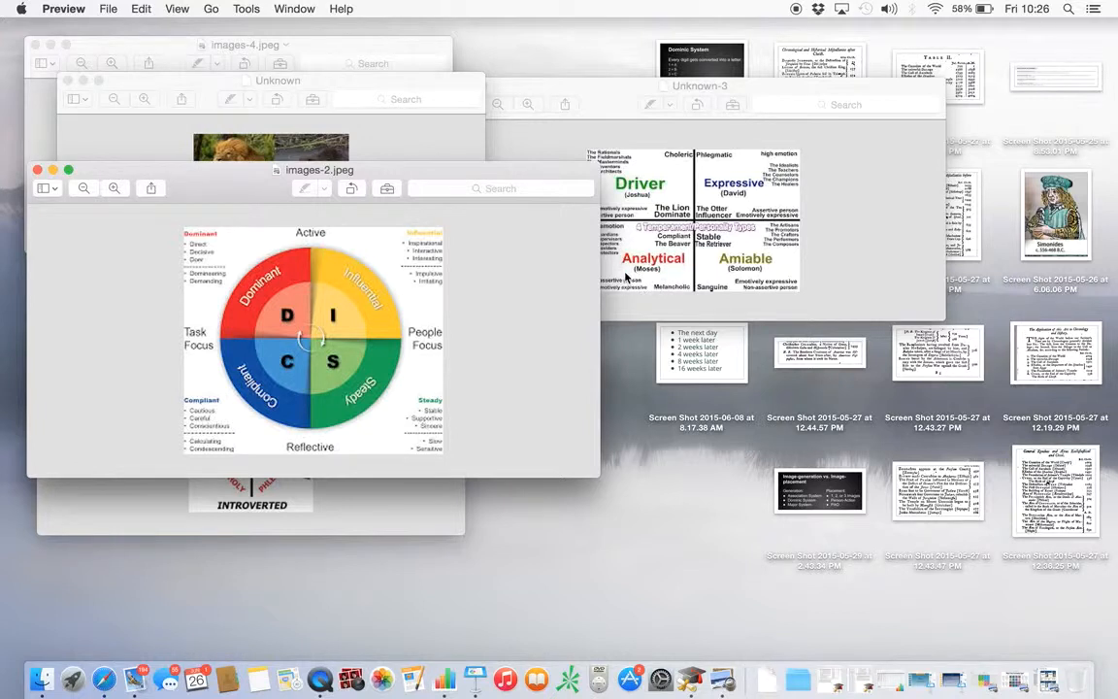
{"action": "mouse_move", "coordinate": [800, 254]}
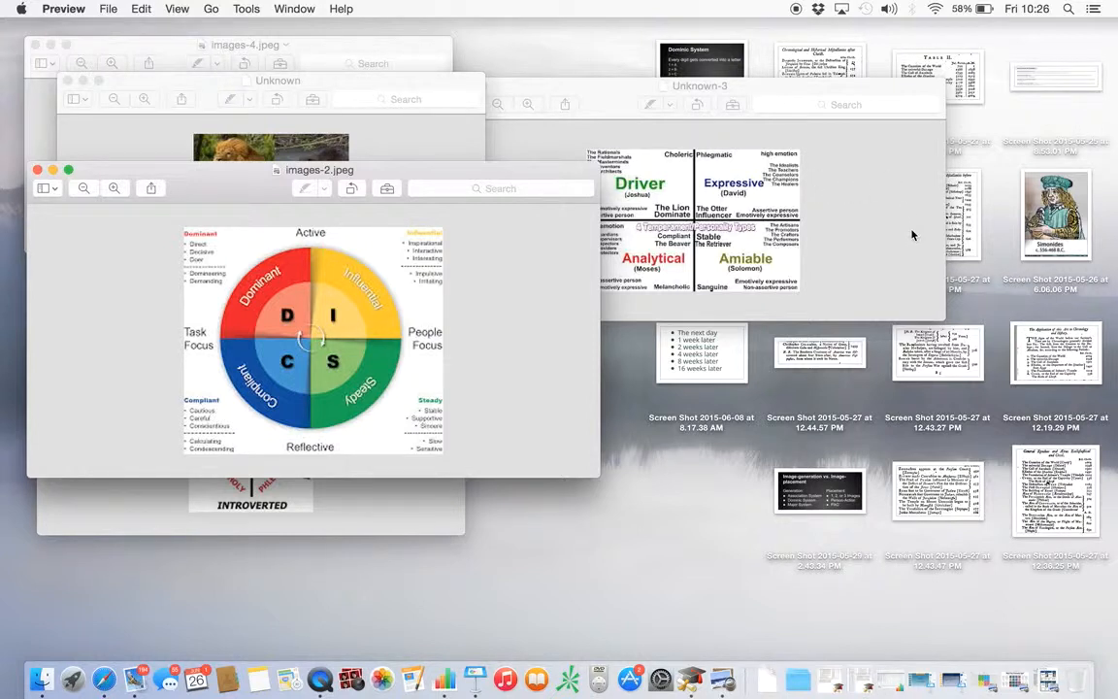
{"action": "mouse_move", "coordinate": [825, 249]}
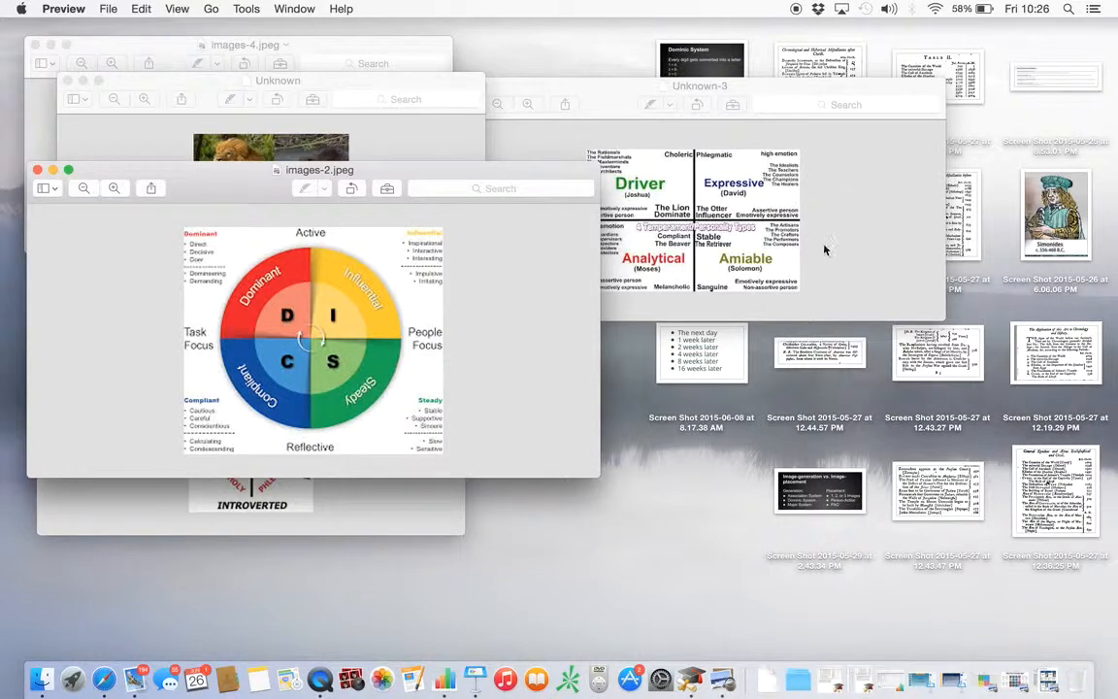
{"action": "mouse_move", "coordinate": [776, 212]}
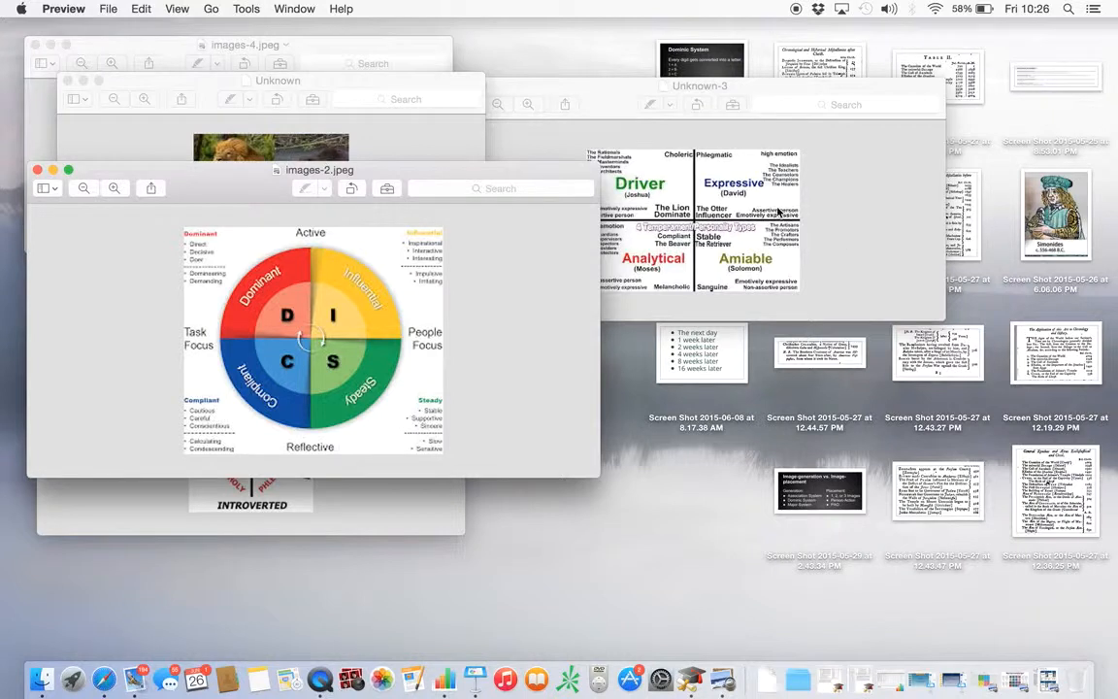
{"action": "mouse_move", "coordinate": [675, 198]}
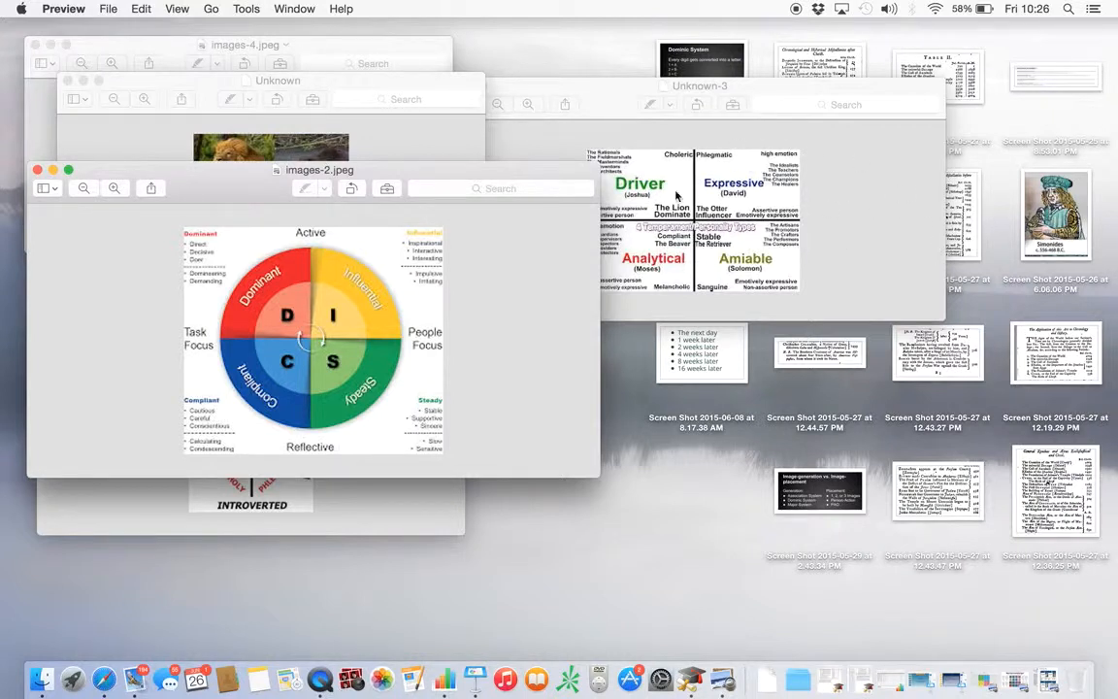
{"action": "mouse_move", "coordinate": [654, 202]}
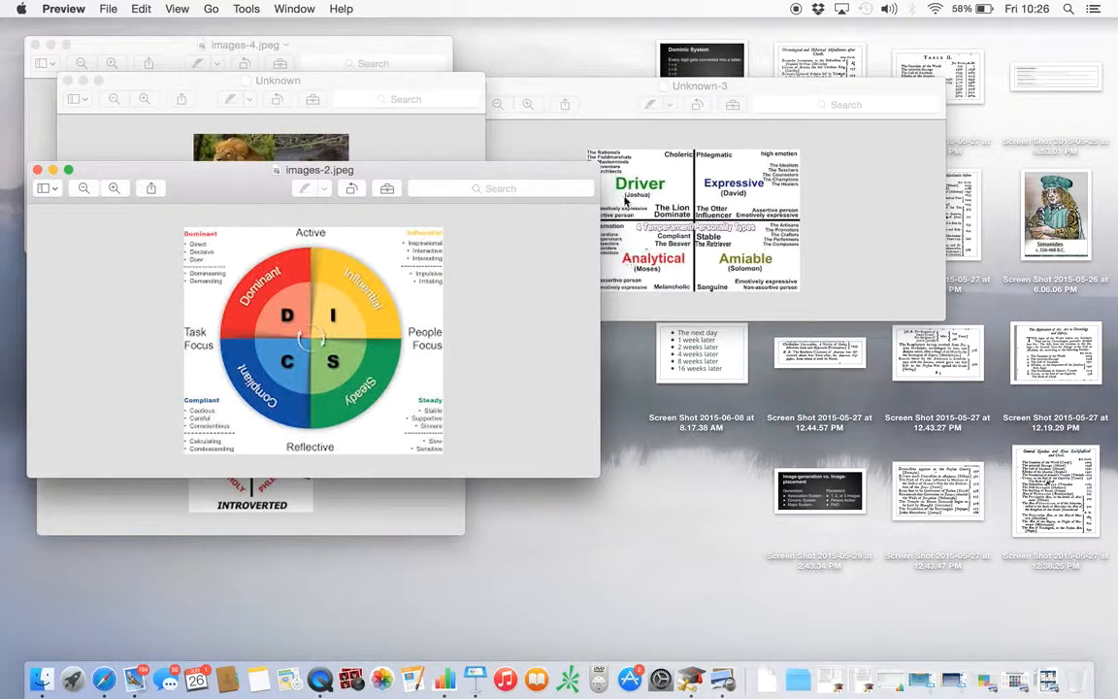
{"action": "mouse_move", "coordinate": [792, 200]}
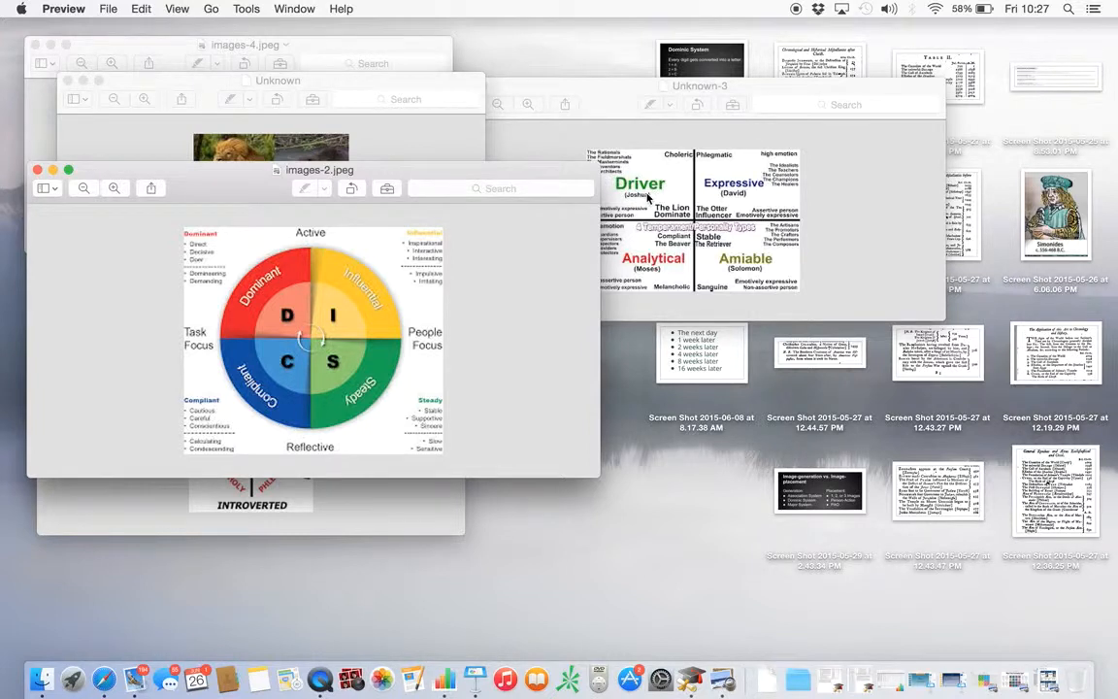
{"action": "mouse_move", "coordinate": [803, 229]}
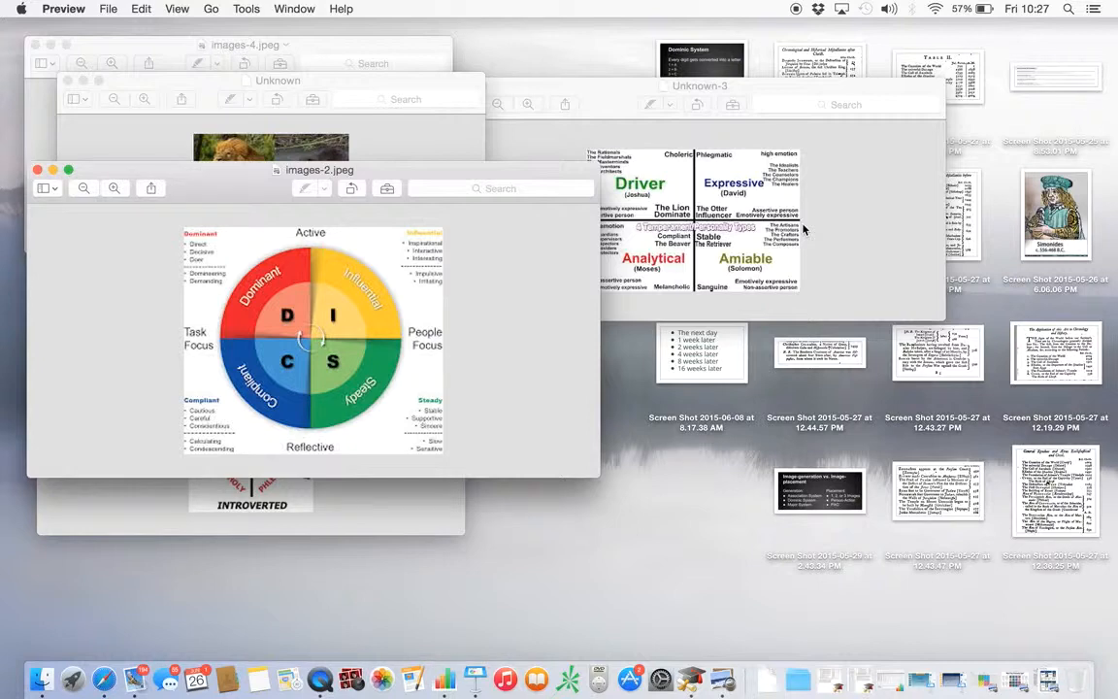
{"action": "mouse_move", "coordinate": [761, 198]}
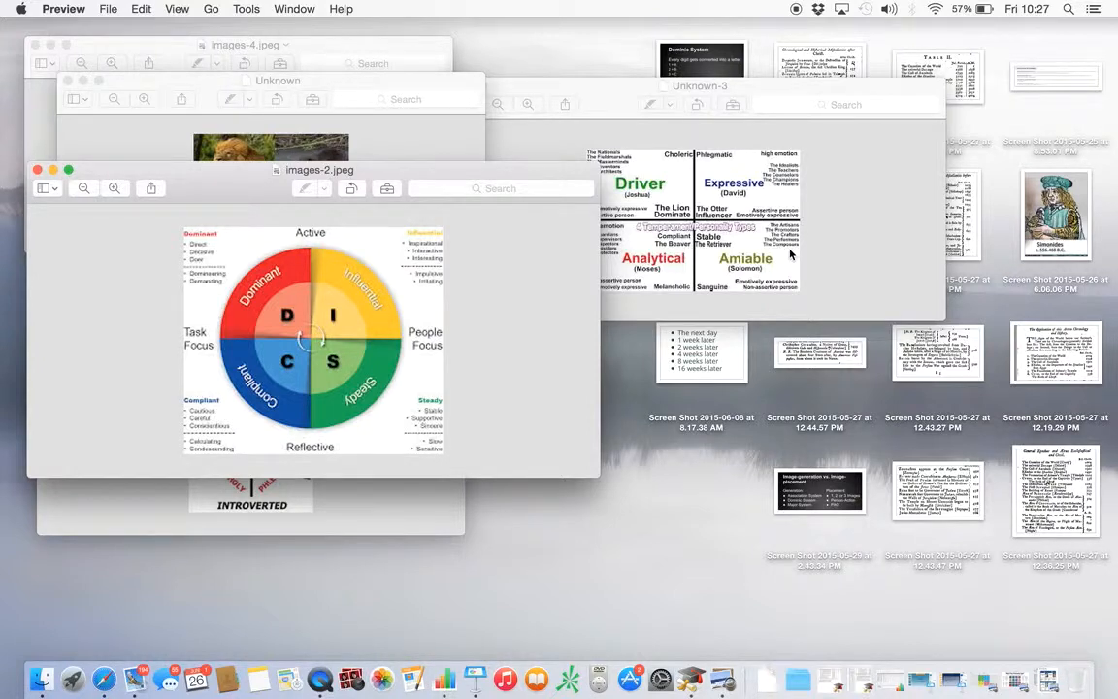
{"action": "mouse_move", "coordinate": [636, 229]}
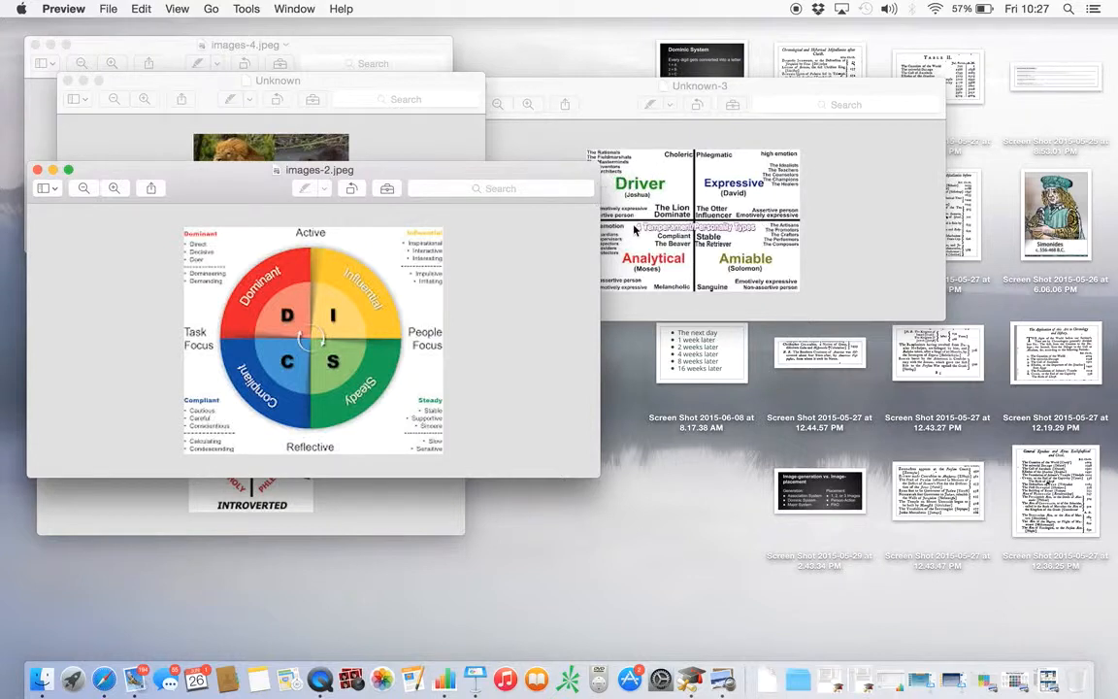
{"action": "mouse_move", "coordinate": [570, 283]}
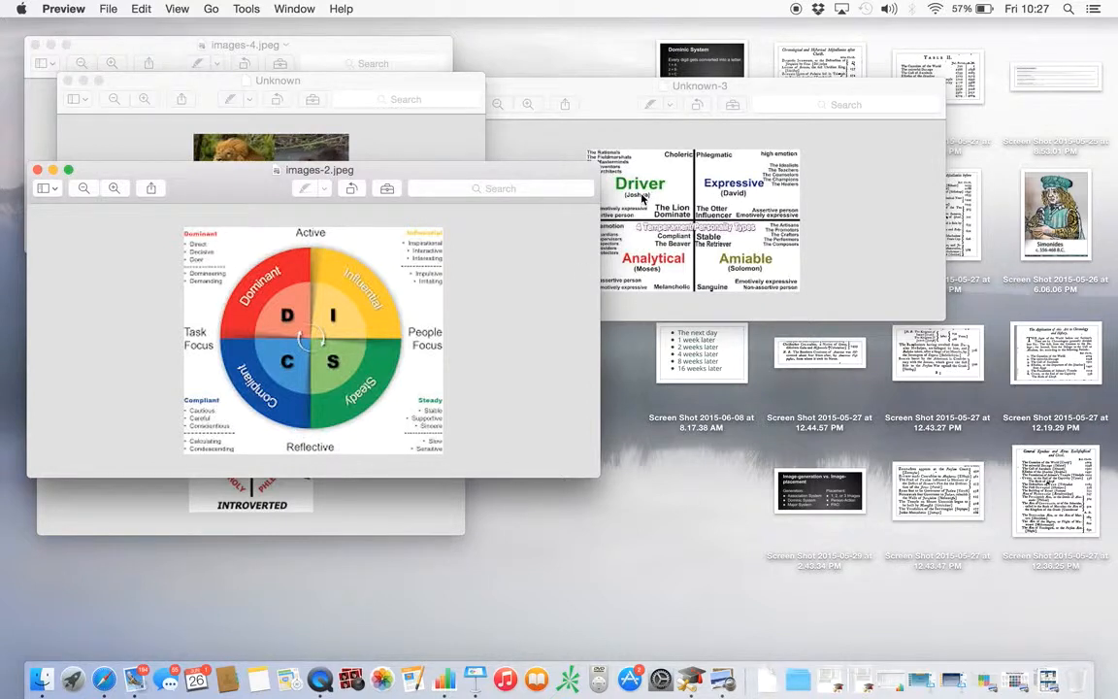
{"action": "mouse_move", "coordinate": [279, 156]}
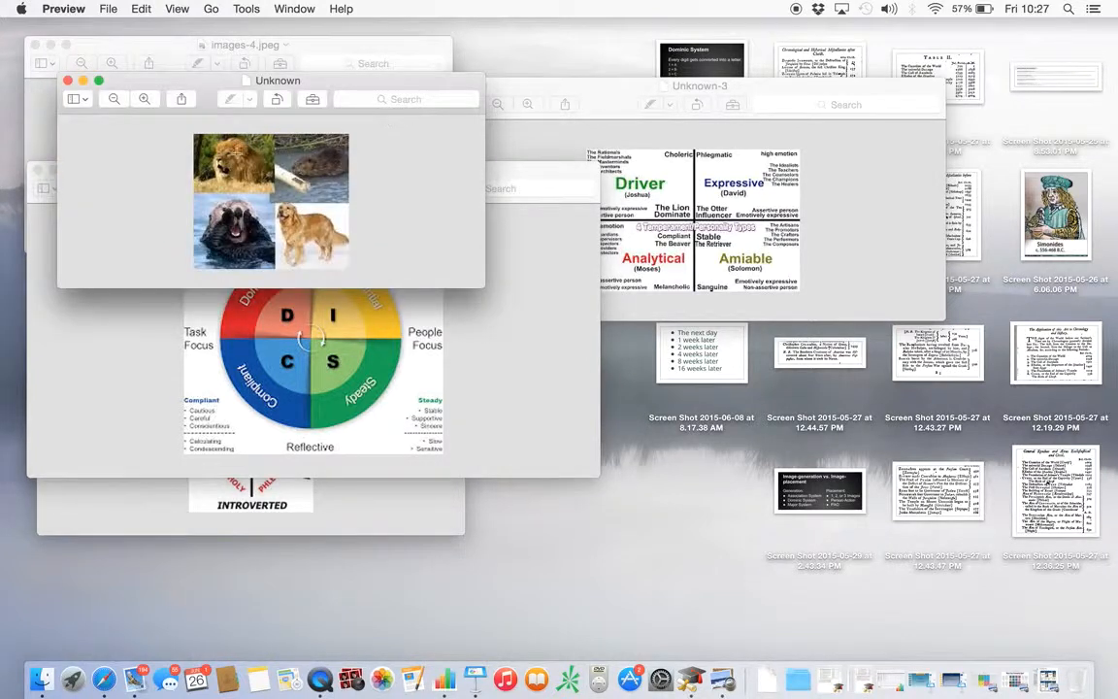
{"action": "mouse_move", "coordinate": [240, 170]}
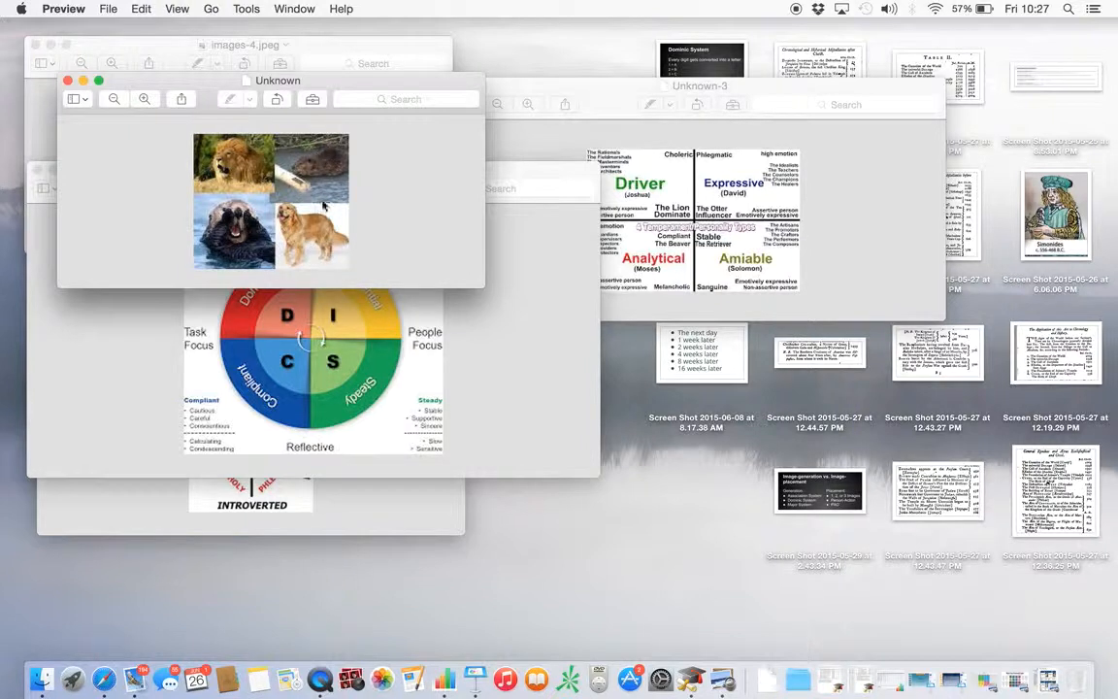
{"action": "mouse_move", "coordinate": [329, 192]}
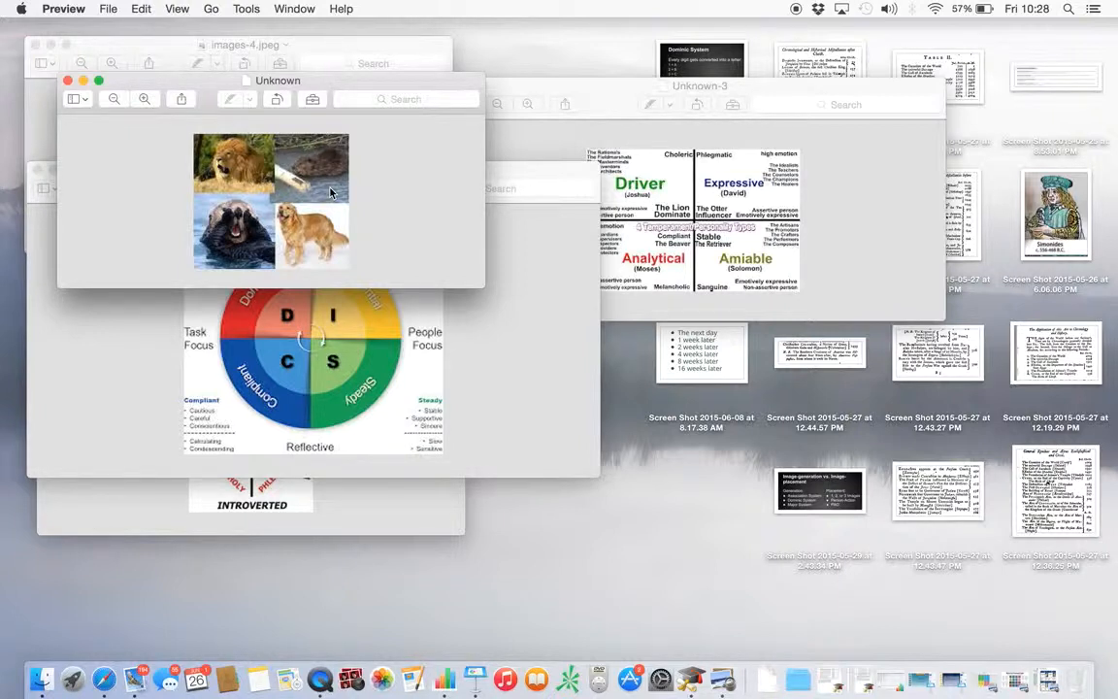
{"action": "mouse_move", "coordinate": [805, 444]}
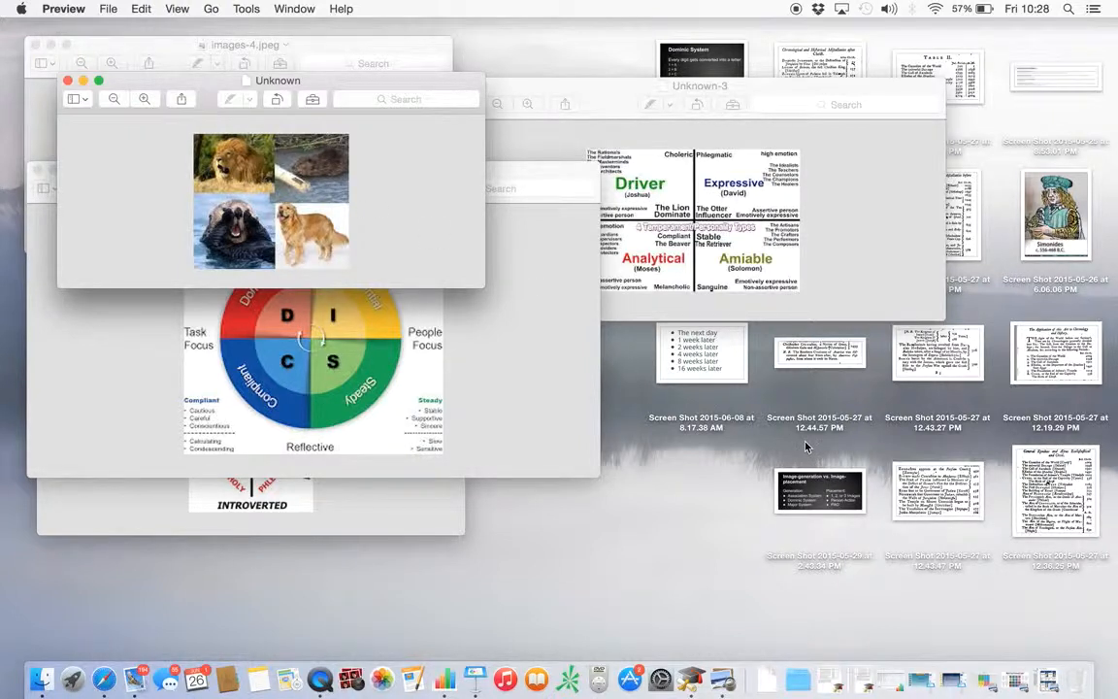